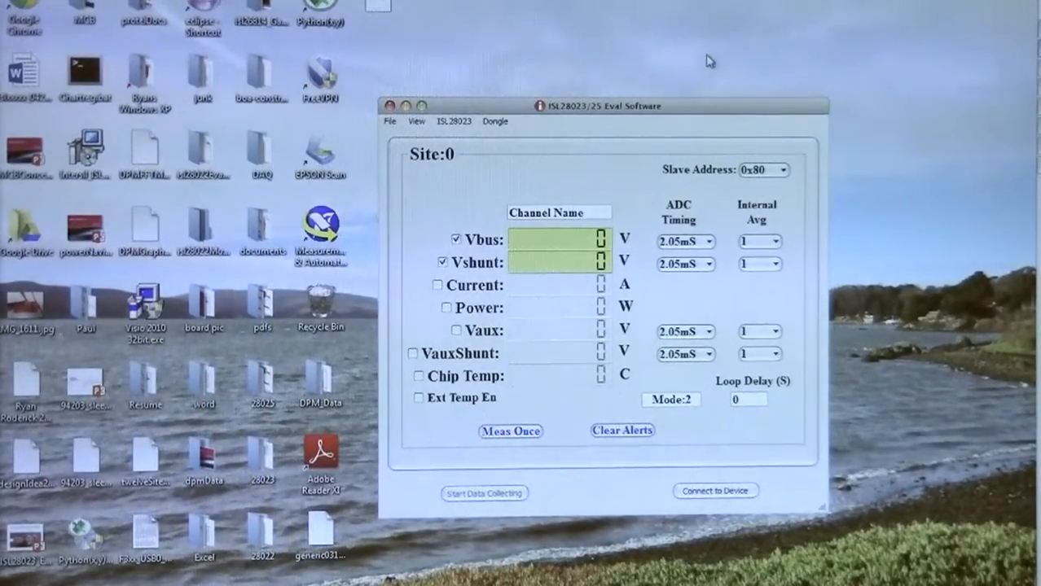
mouse_move(656, 495)
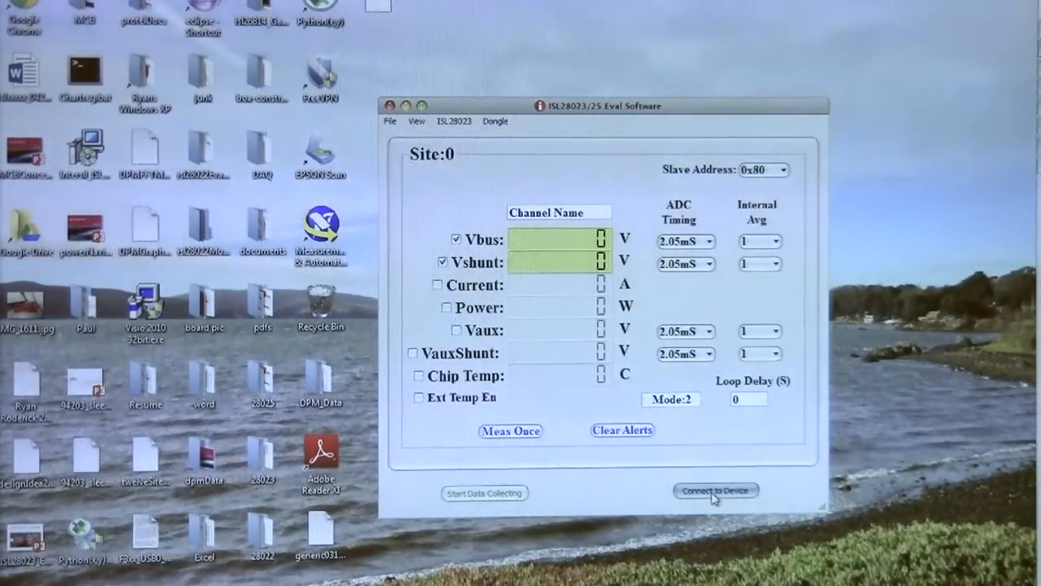
Connect to the ISL85415 demo board so its regulator panel appears at slave address 0x82.
left_click(715, 491)
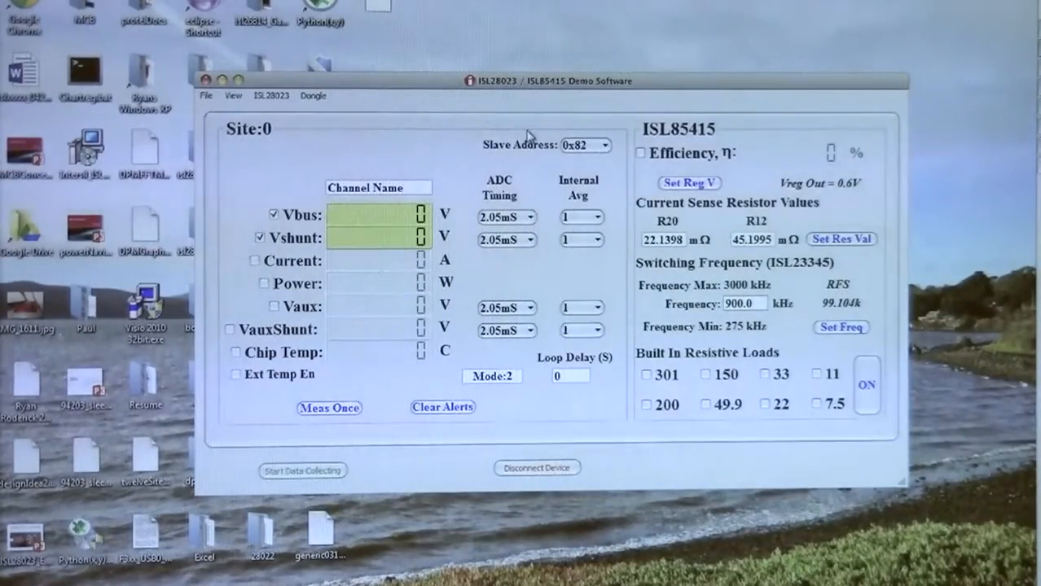
mouse_move(626, 413)
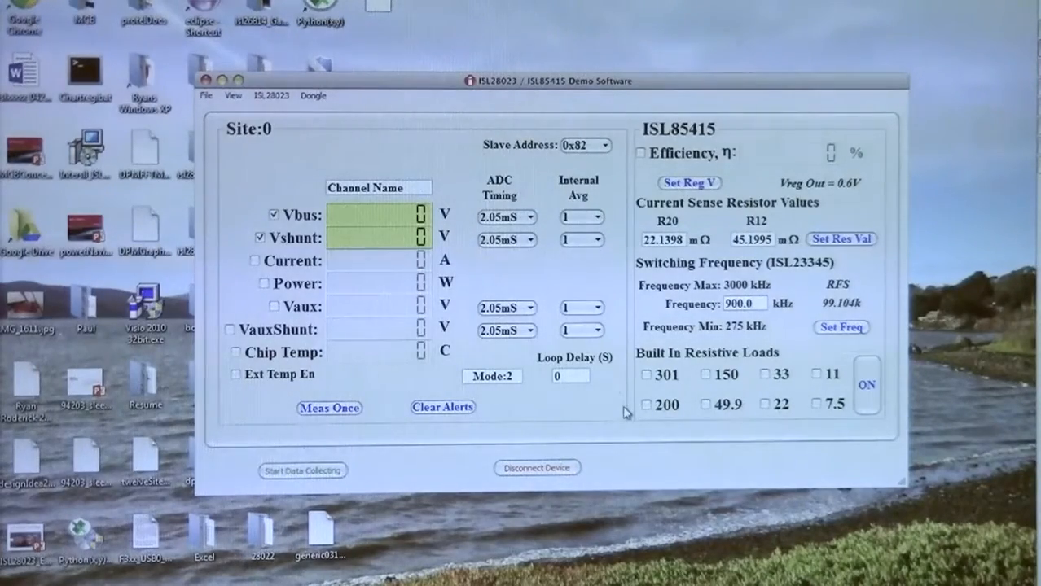
mouse_move(644, 132)
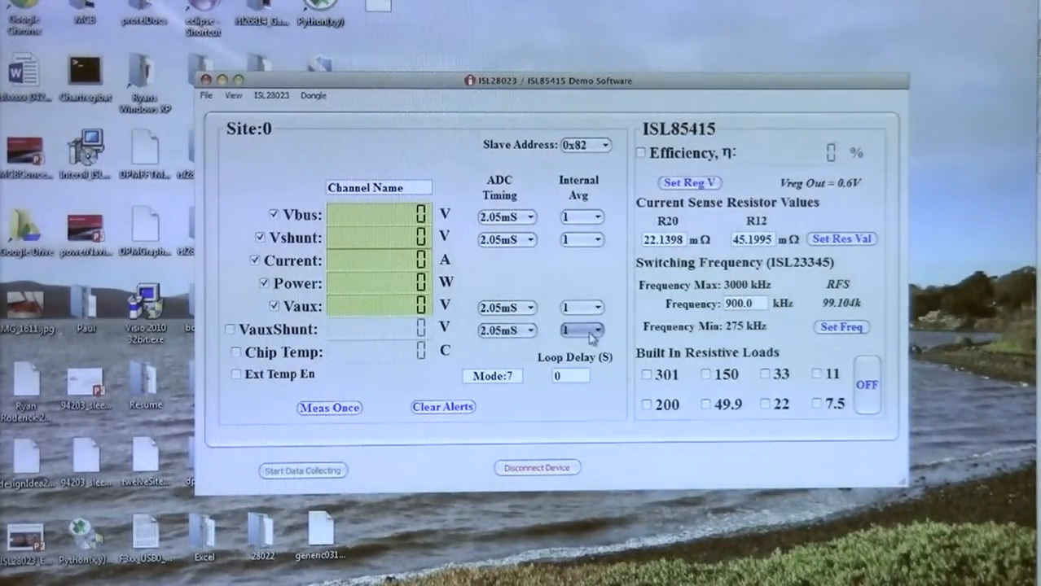
Set the Vshunt and Vaux Internal Avg dropdowns to 128 samples.
left_click(581, 239)
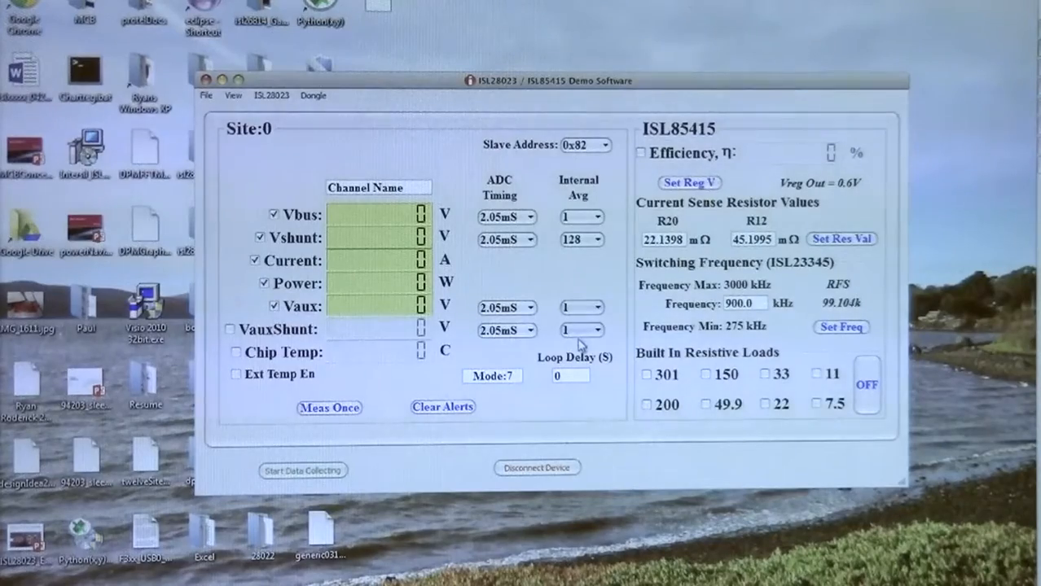
left_click(602, 330)
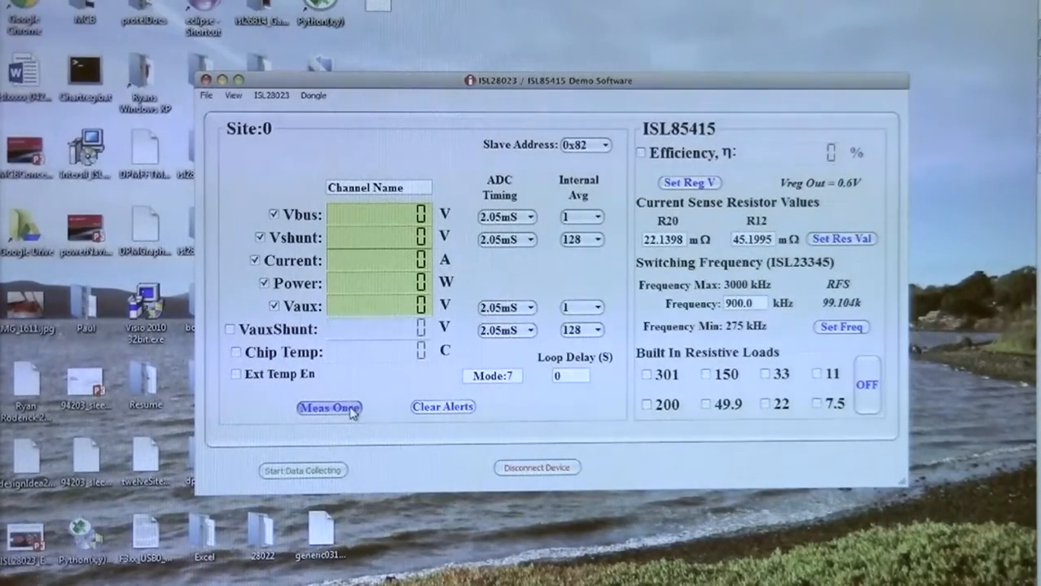
Take three single measurements, reading about 12.03 V bus, -551 uA and 4.4 mW.
left_click(329, 407)
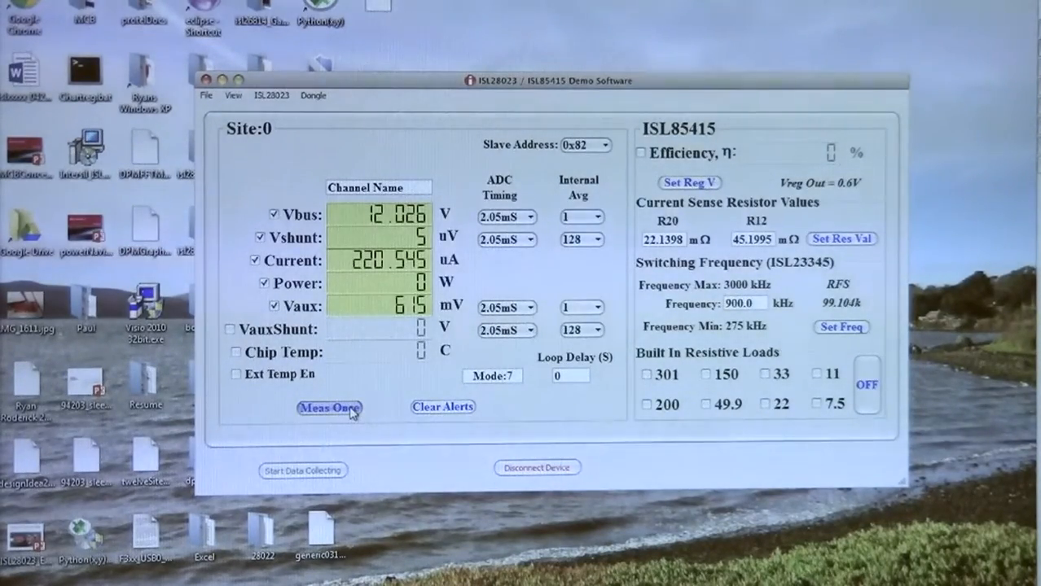
left_click(329, 407)
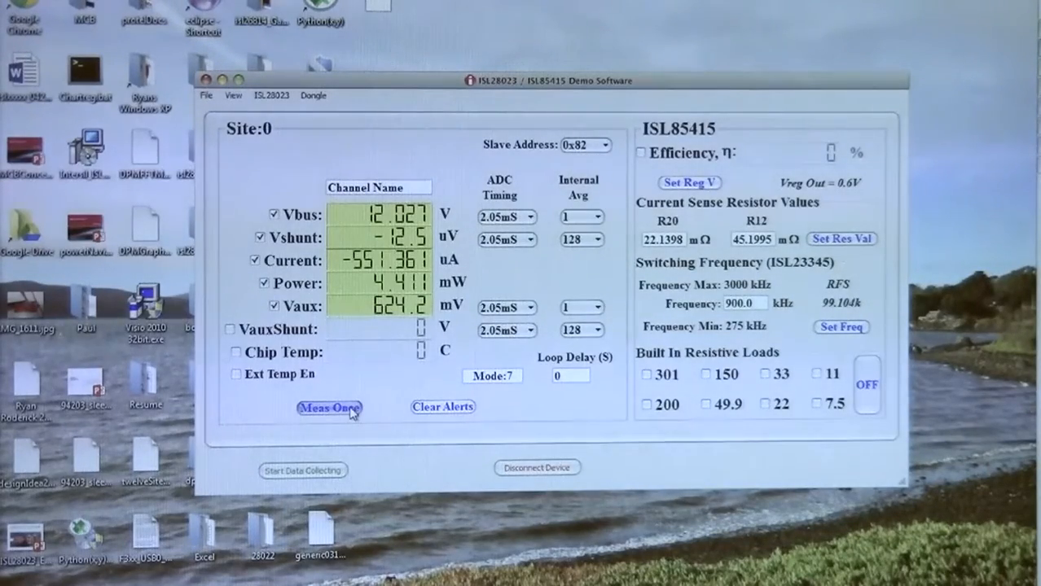
left_click(329, 407)
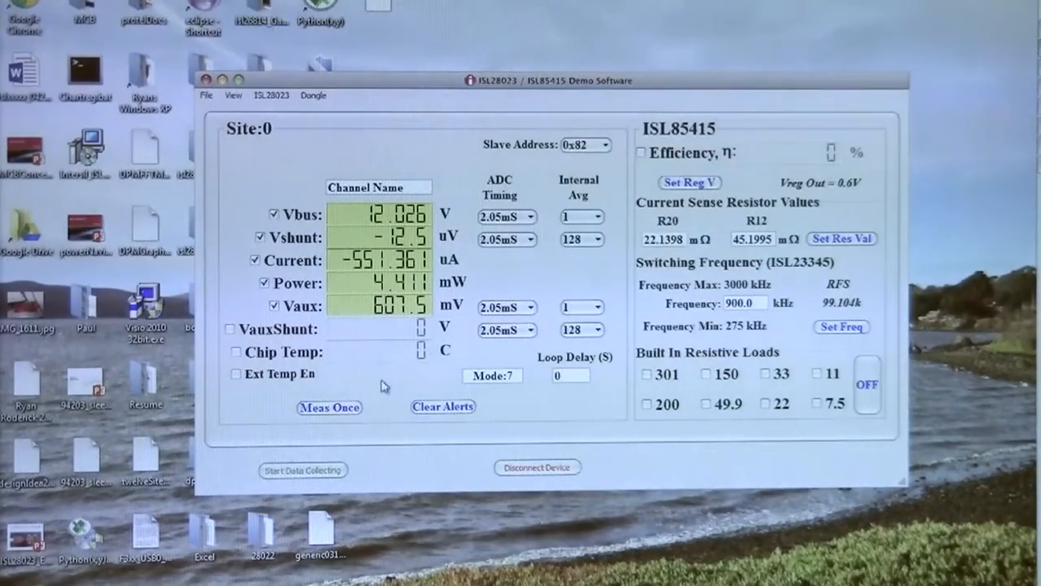
mouse_move(678, 214)
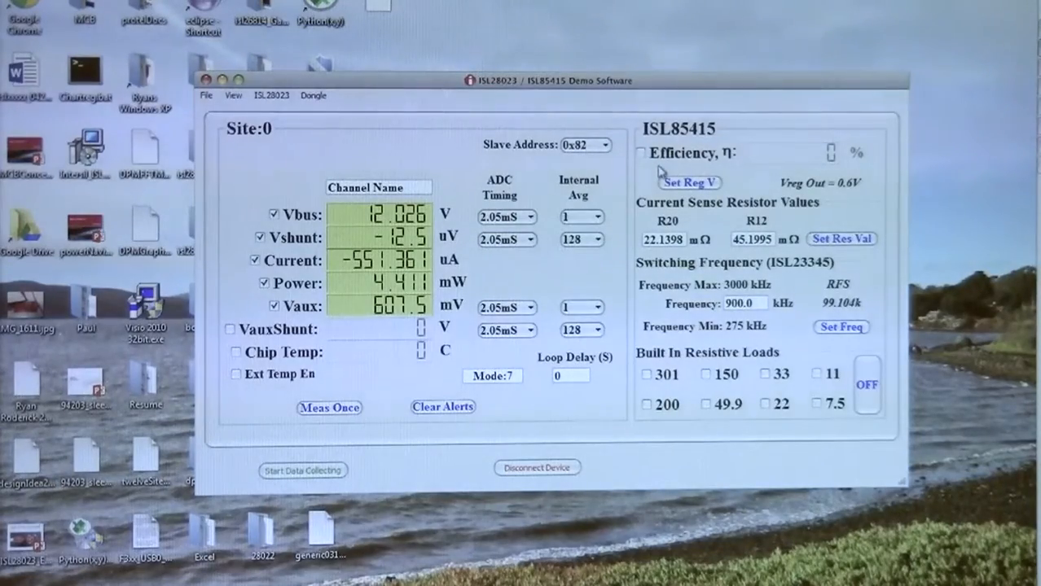
mouse_move(611, 169)
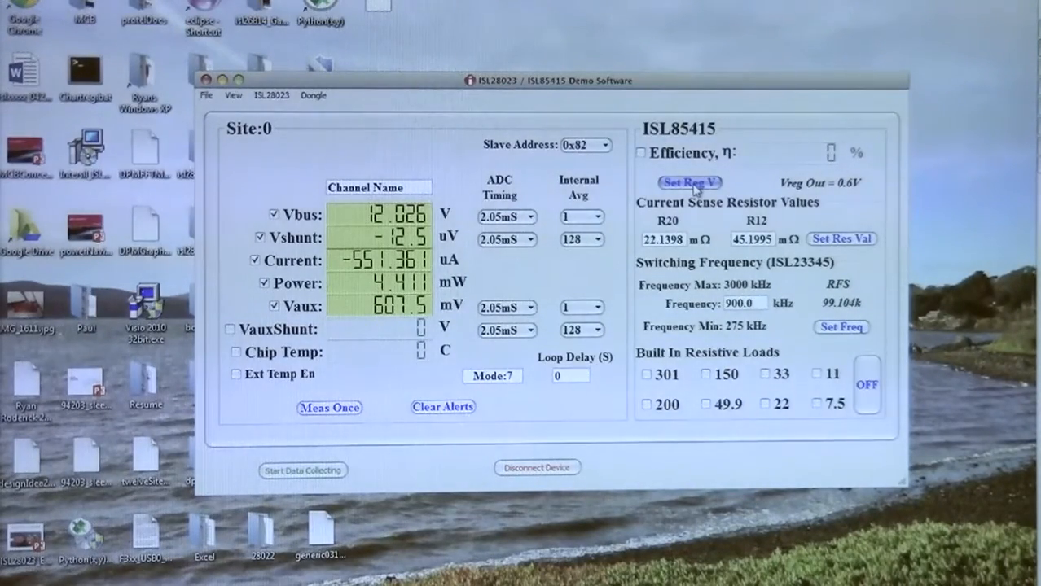
Enable the DAC output and margin DAC at 0.4 V half scale, giving 3.181 V output.
left_click(689, 181)
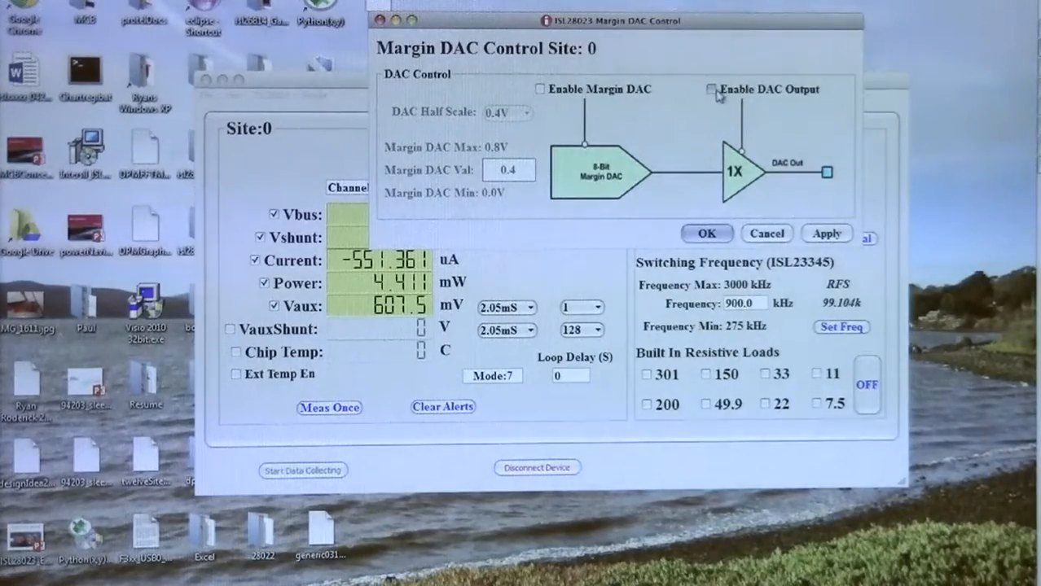
left_click(711, 89)
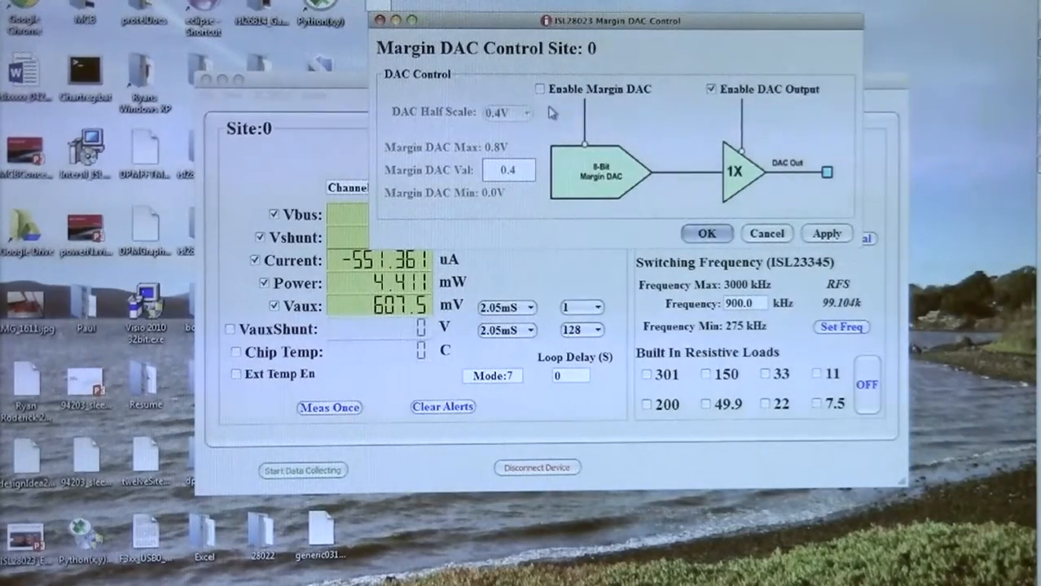
left_click(538, 89)
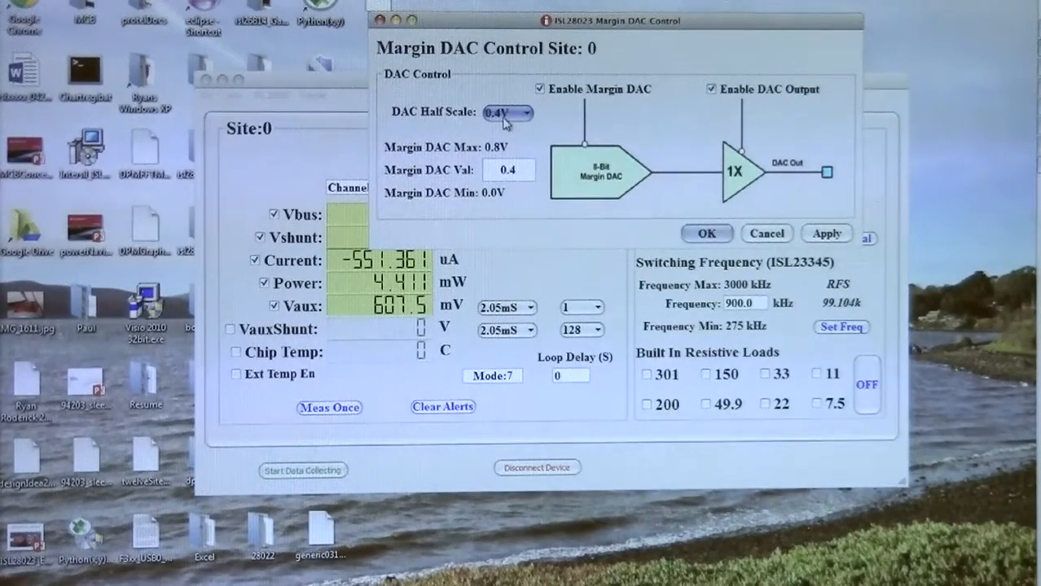
left_click(527, 113)
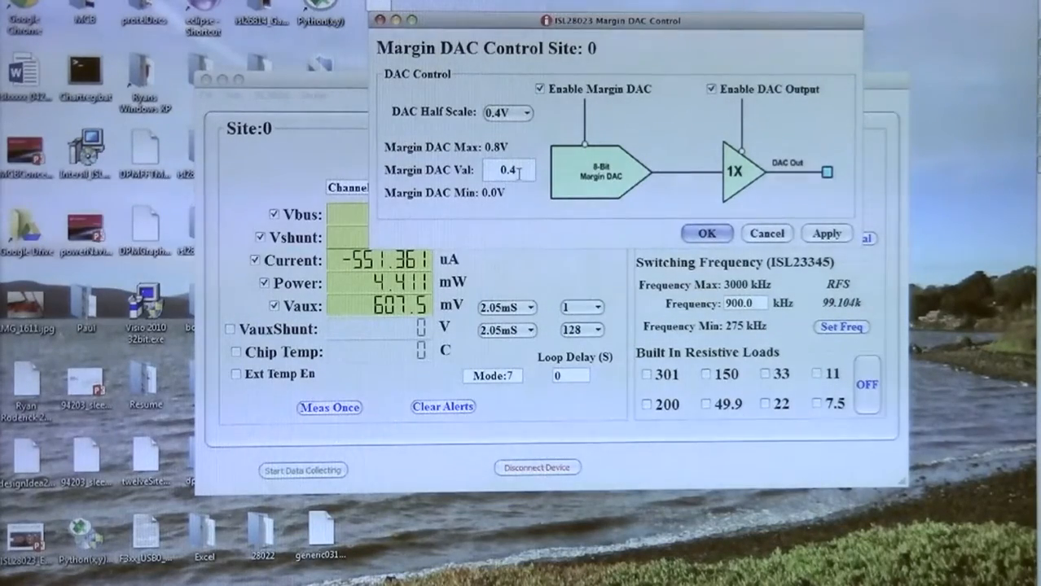
left_click(507, 170)
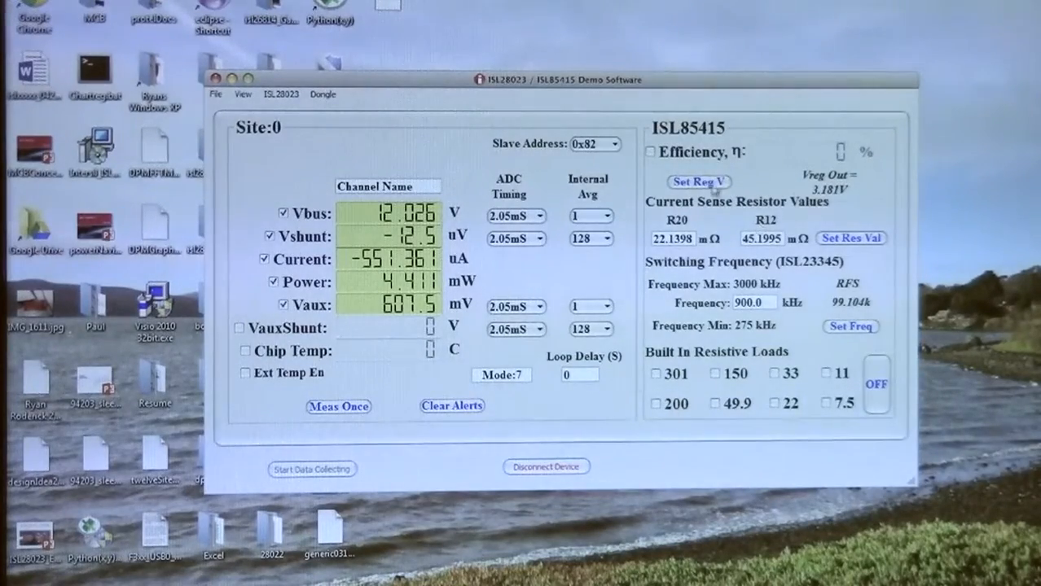
Take repeated single readings, showing Vaux near 3.136 V, 8.822 mW and -771.9 uA.
left_click(699, 182)
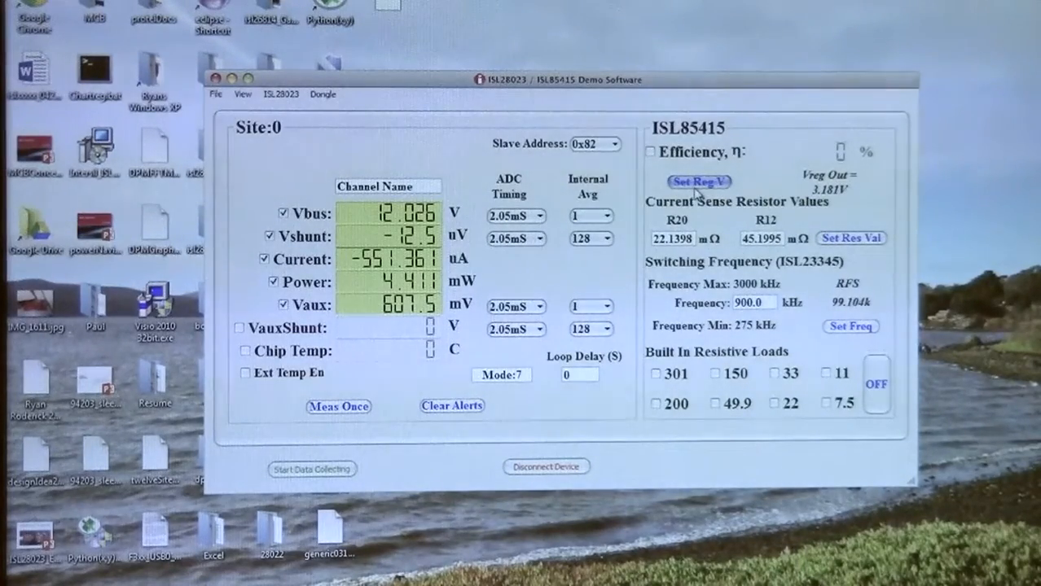
mouse_move(389, 316)
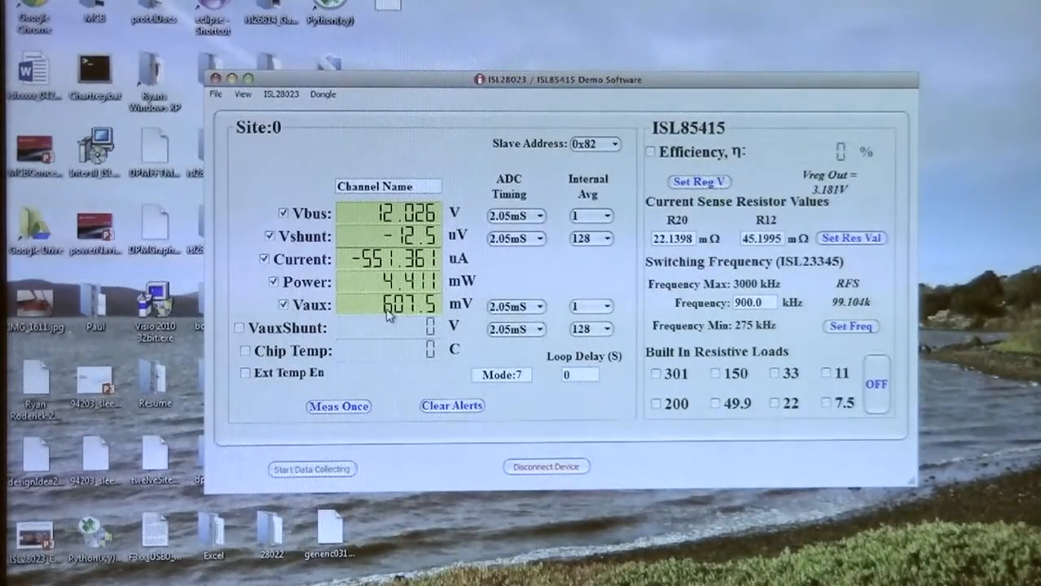
mouse_move(368, 317)
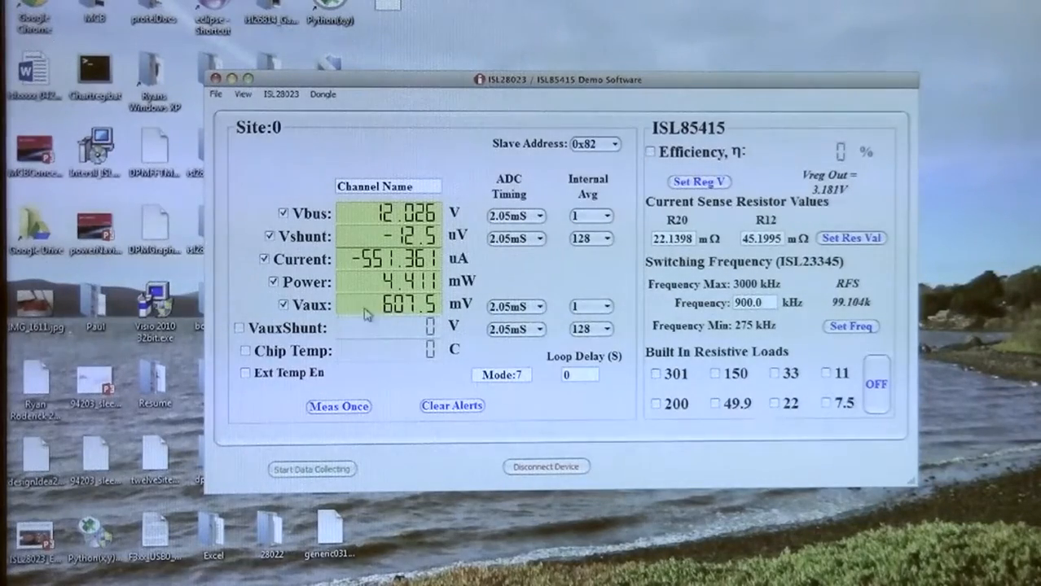
mouse_move(340, 314)
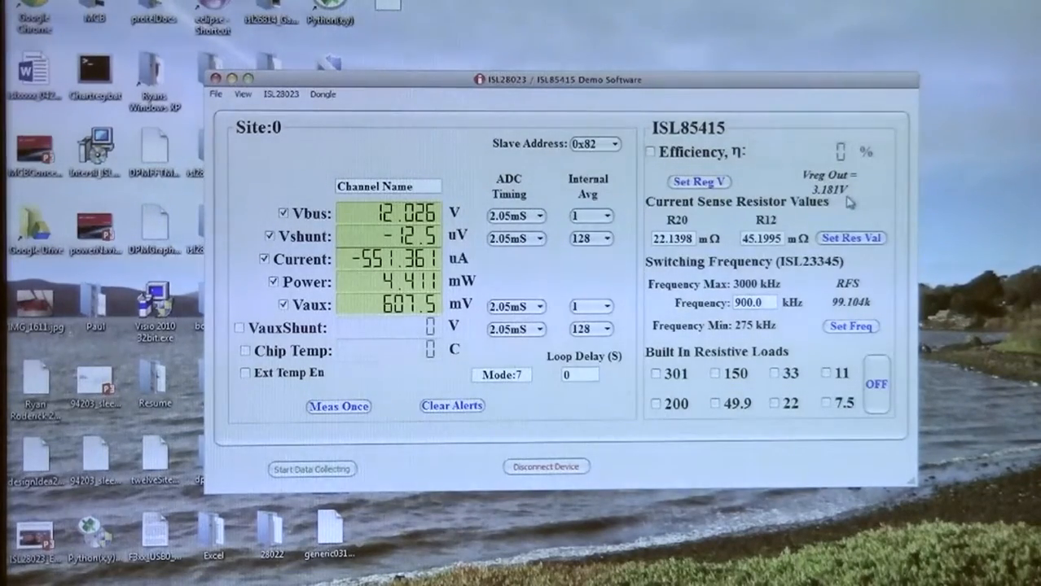
left_click(338, 406)
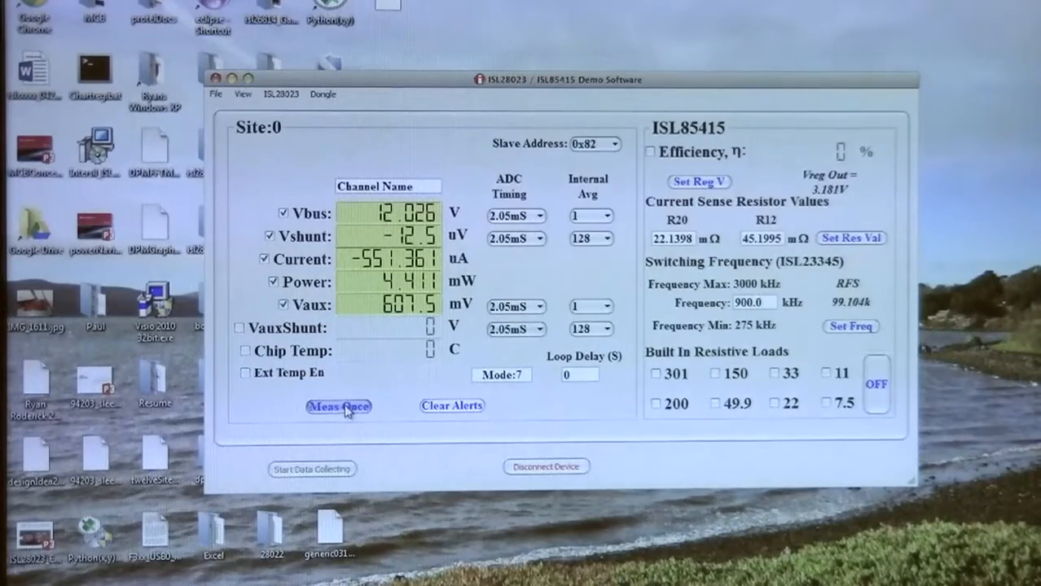
left_click(338, 406)
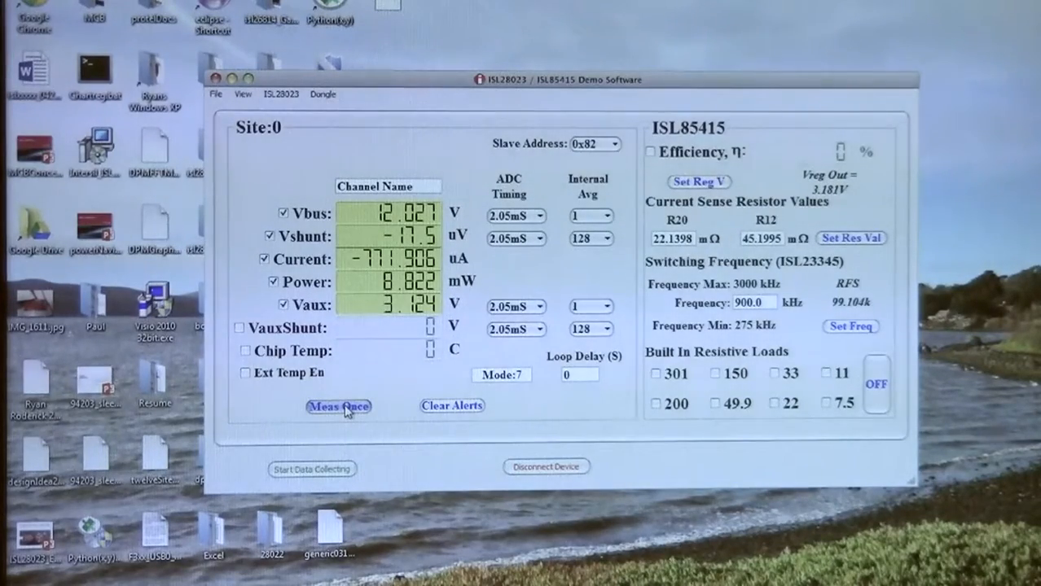
left_click(338, 407)
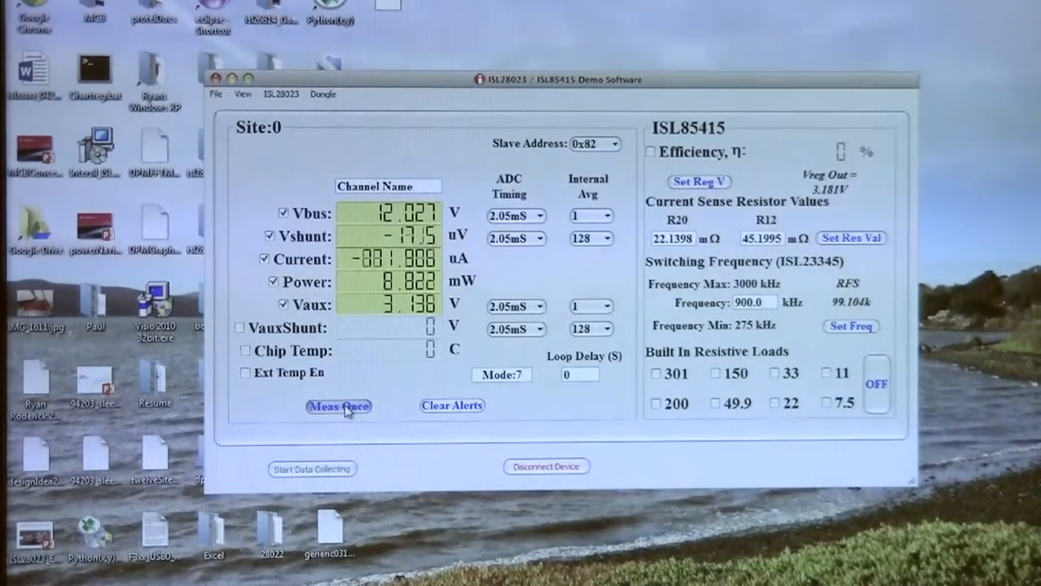
left_click(338, 406)
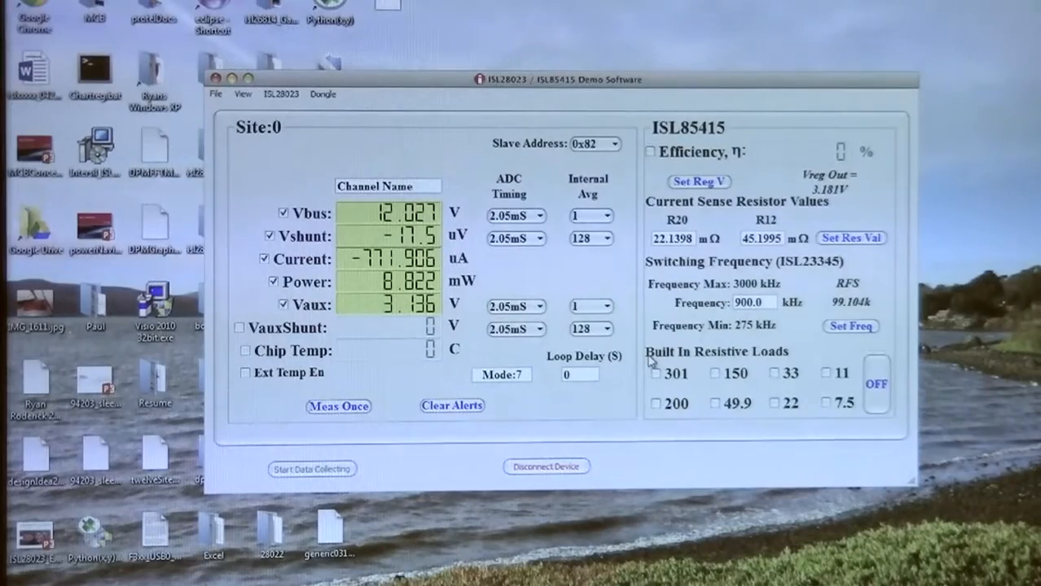
mouse_move(702, 366)
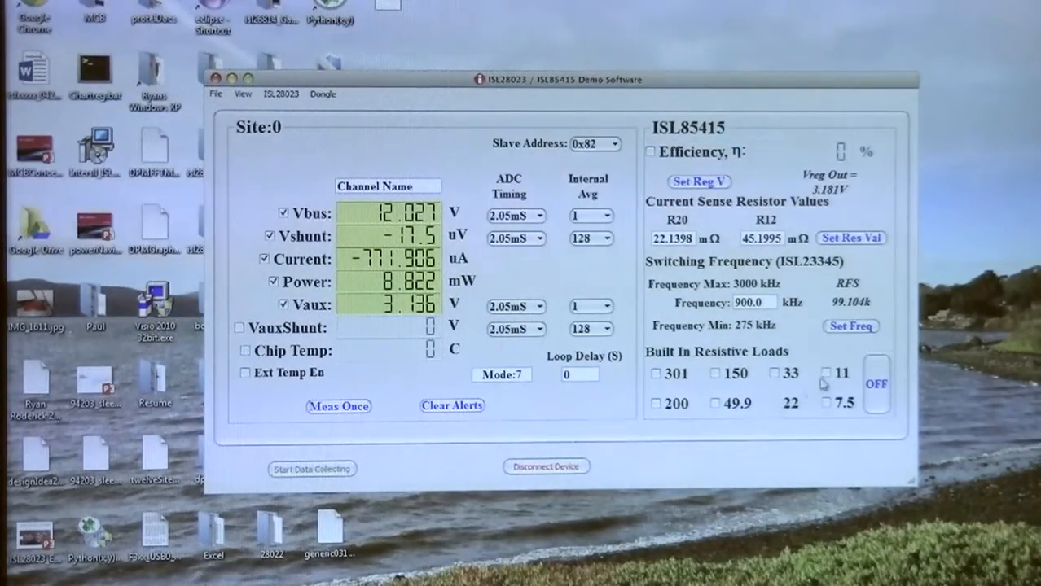
Switch on the 11 Ω load and measure: about 216.9 mA, 2.602 W, 77.9% efficiency.
left_click(826, 401)
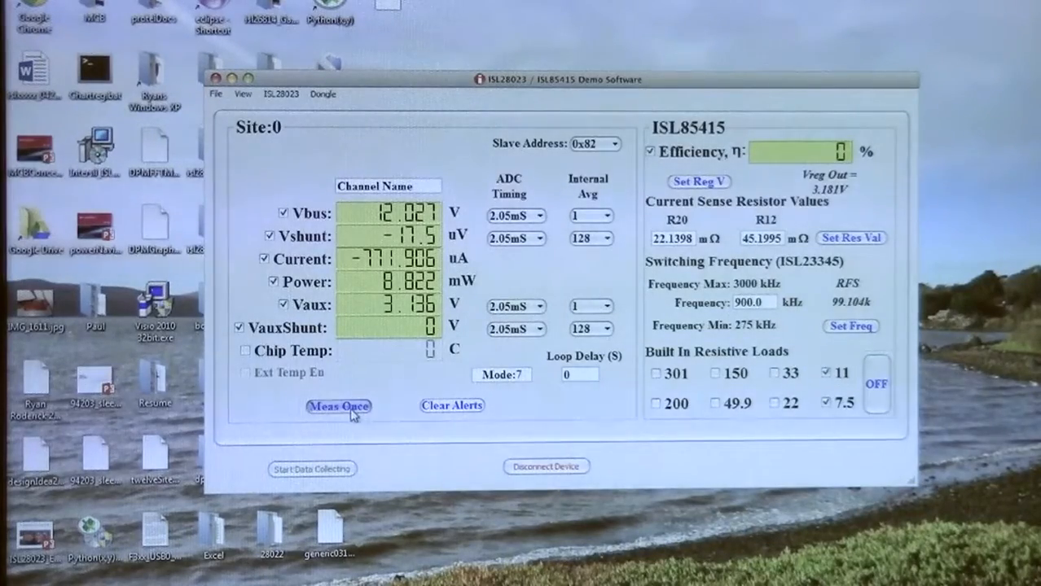
left_click(338, 406)
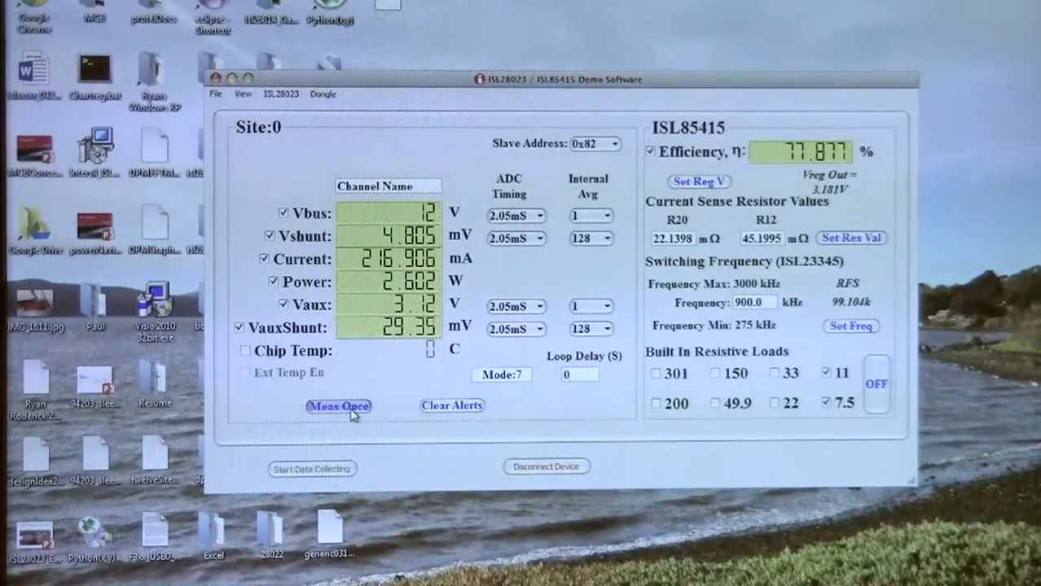
left_click(338, 407)
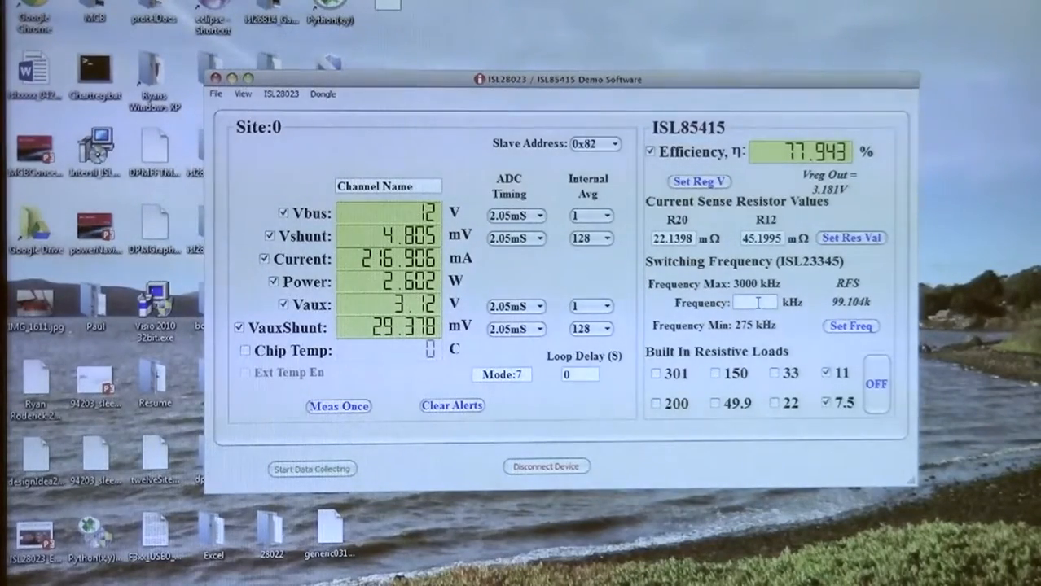
Apply a 300 kHz switching frequency (RFS 342.241k) and remeasure, giving 80.889% efficiency.
type("300")
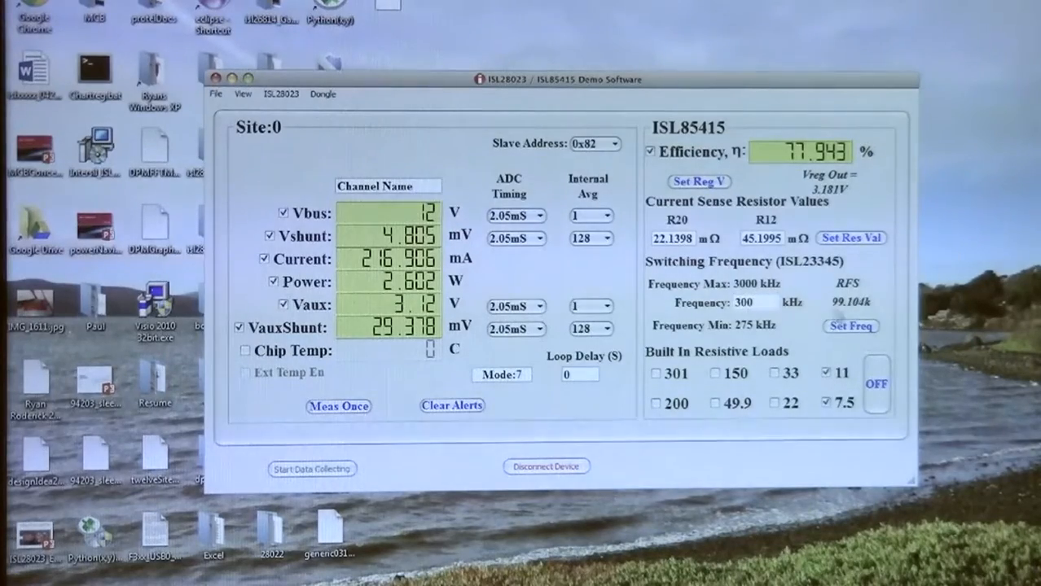
left_click(850, 327)
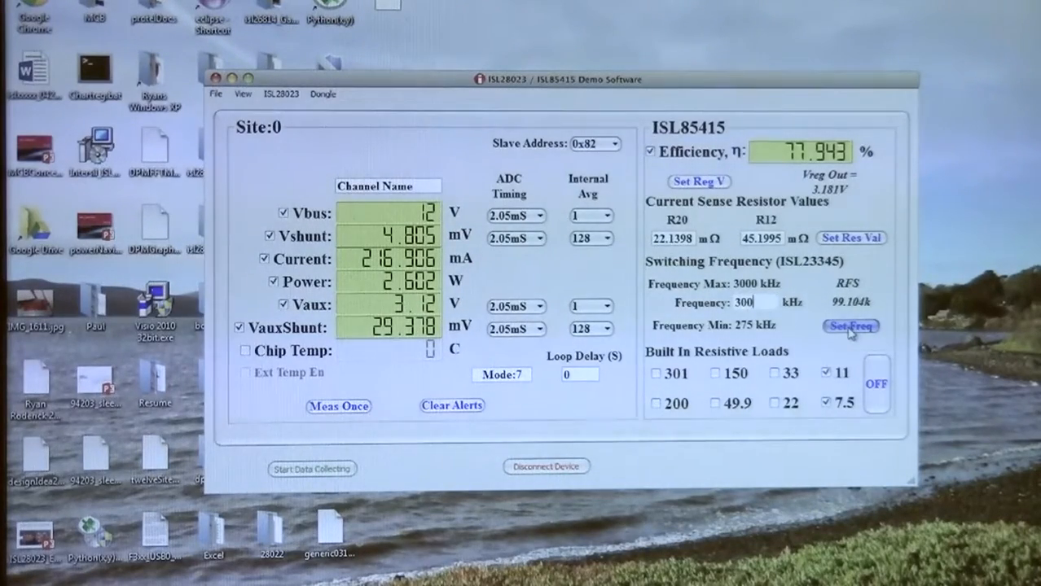
left_click(850, 325)
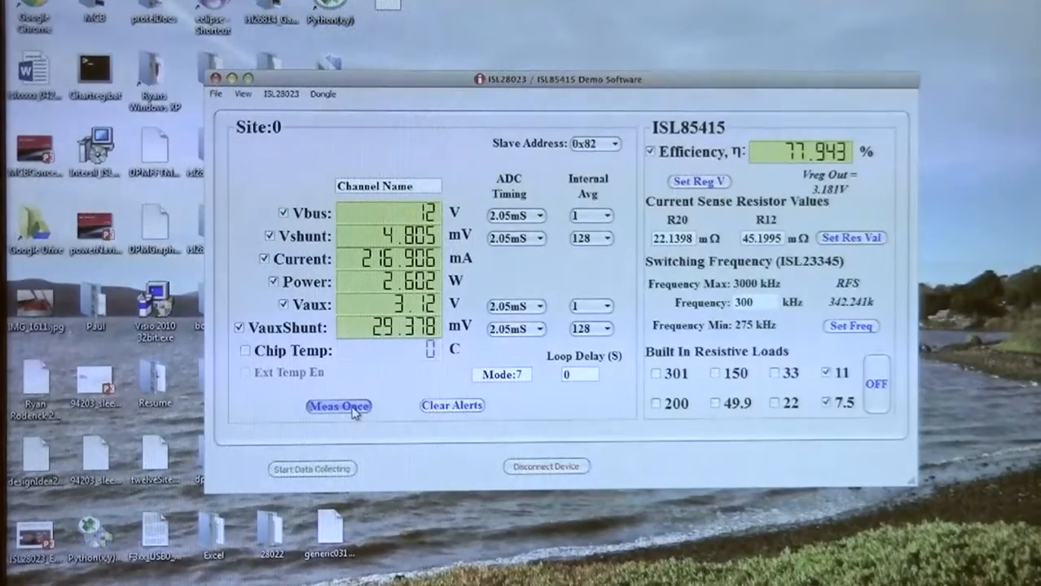
left_click(338, 406)
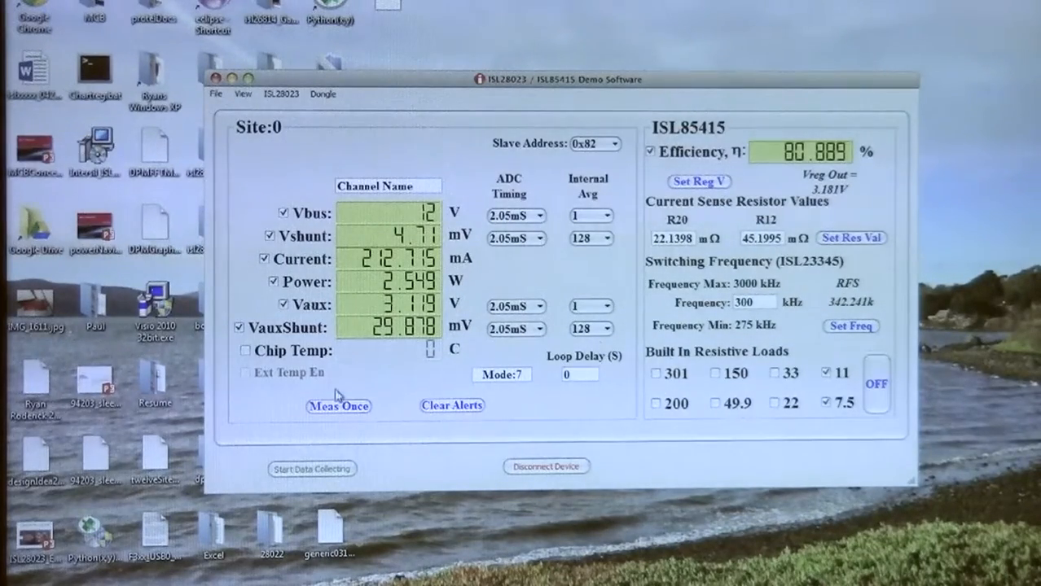
mouse_move(750, 334)
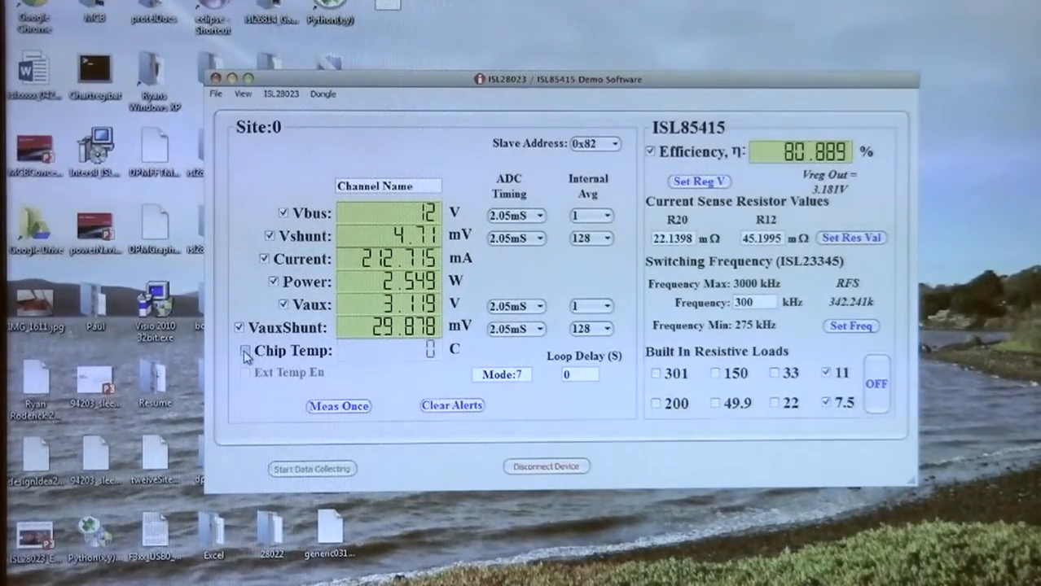
Enable Chip Temp and remeasure, reading about 40.16 °C at 81.853% efficiency.
left_click(245, 350)
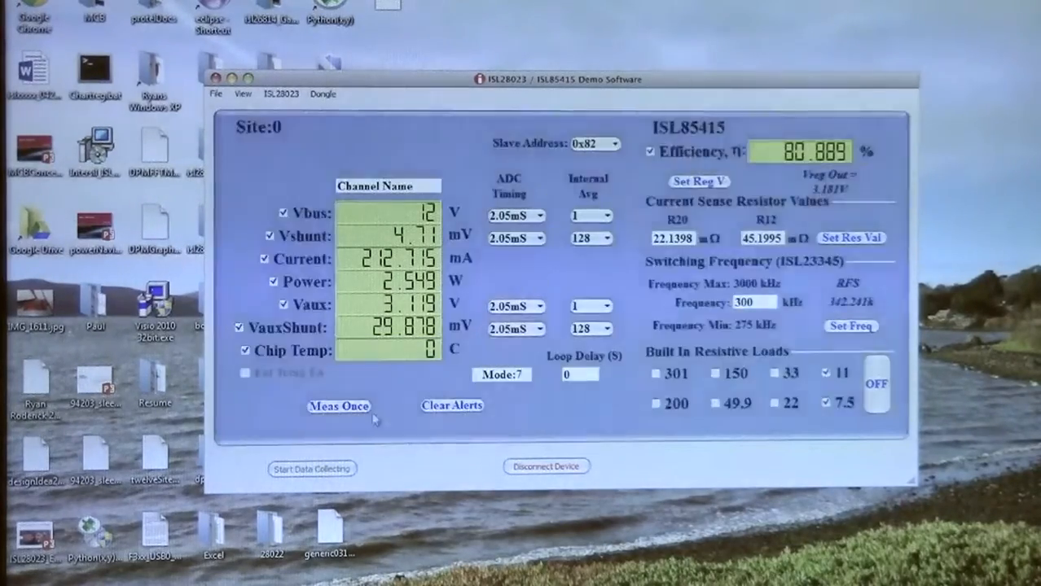
left_click(338, 406)
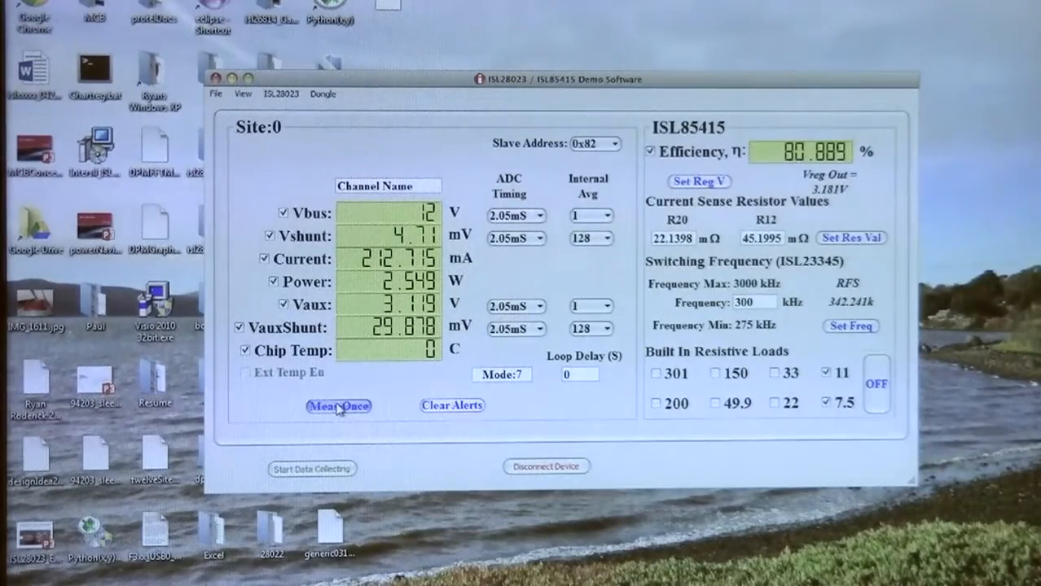
left_click(338, 405)
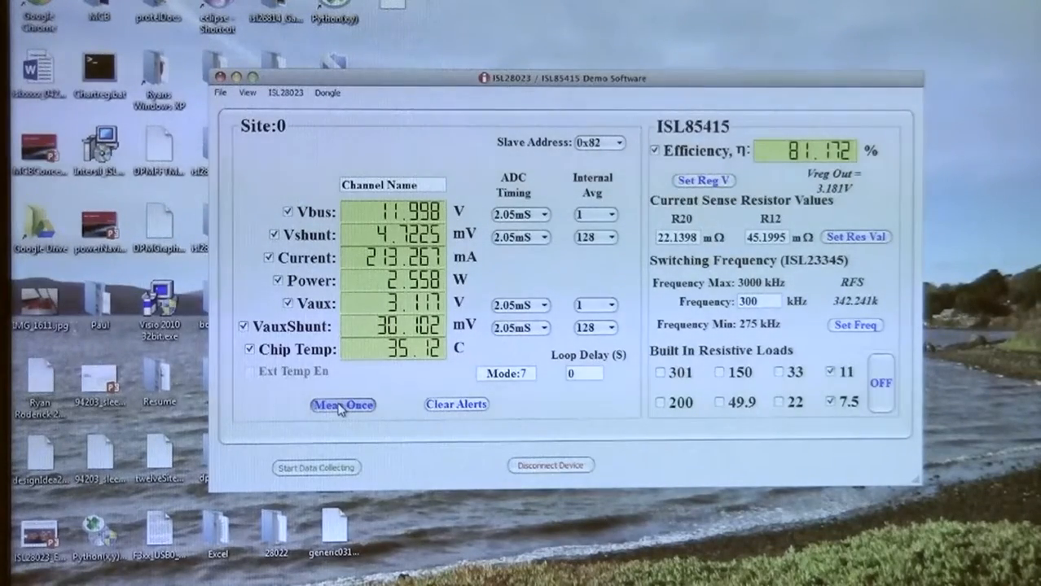
left_click(342, 405)
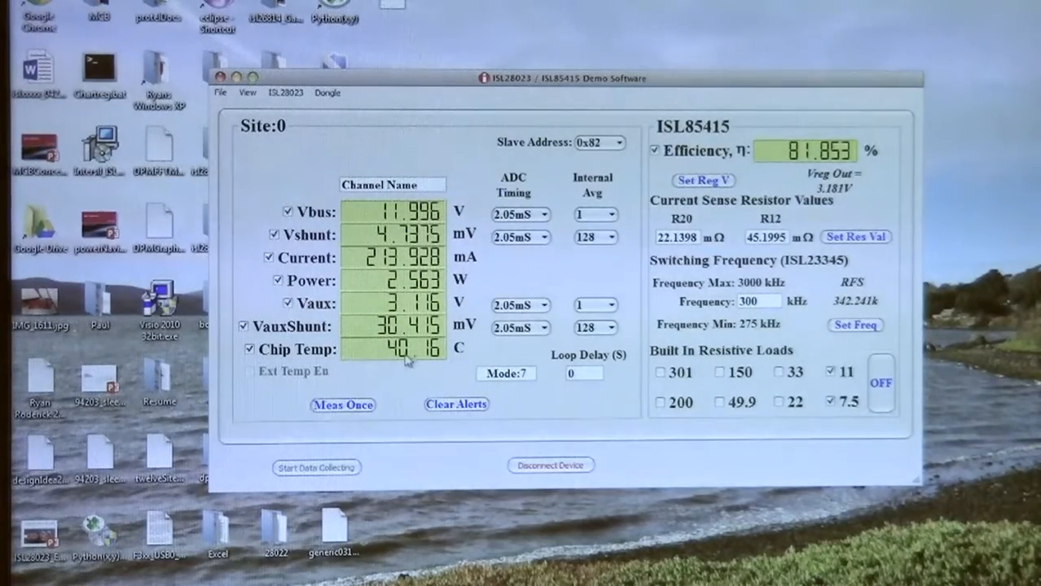
mouse_move(368, 364)
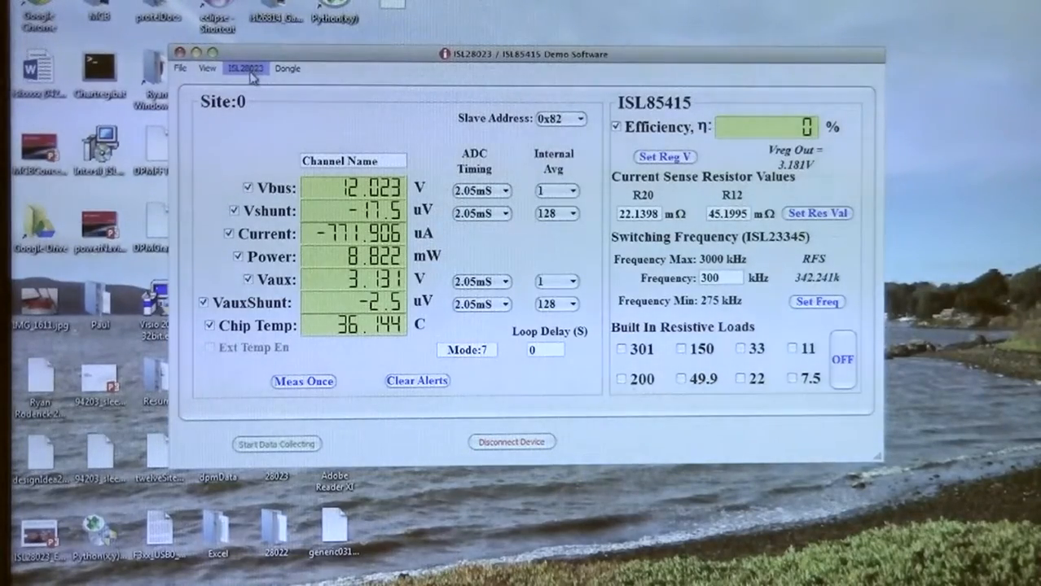
Enable the over-voltage detector, choose the 12 V range, and set Vbus thresholds to 13 V and 10 V.
left_click(245, 68)
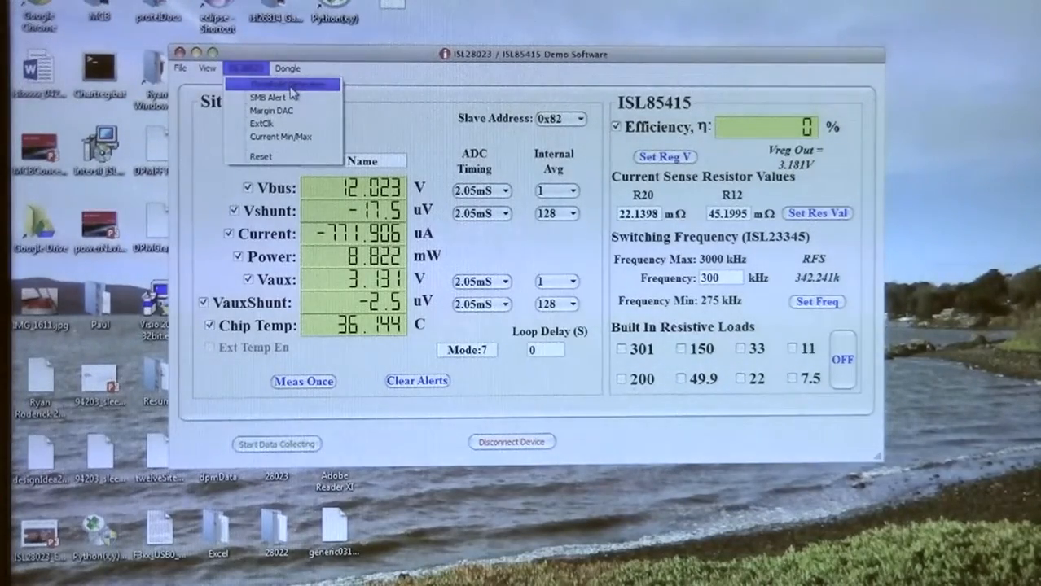
left_click(283, 84)
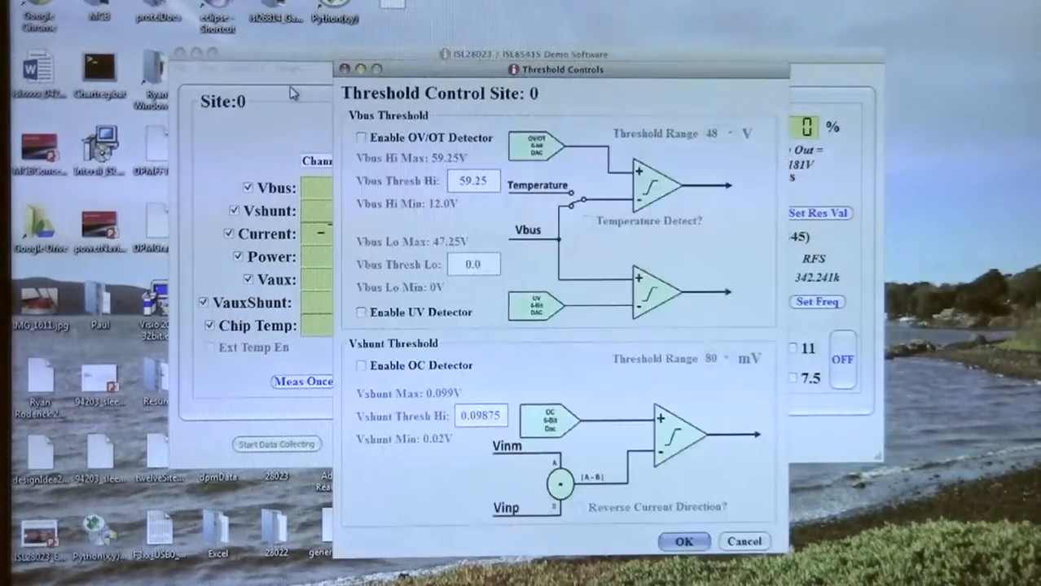
left_click_drag(558, 69, 521, 20)
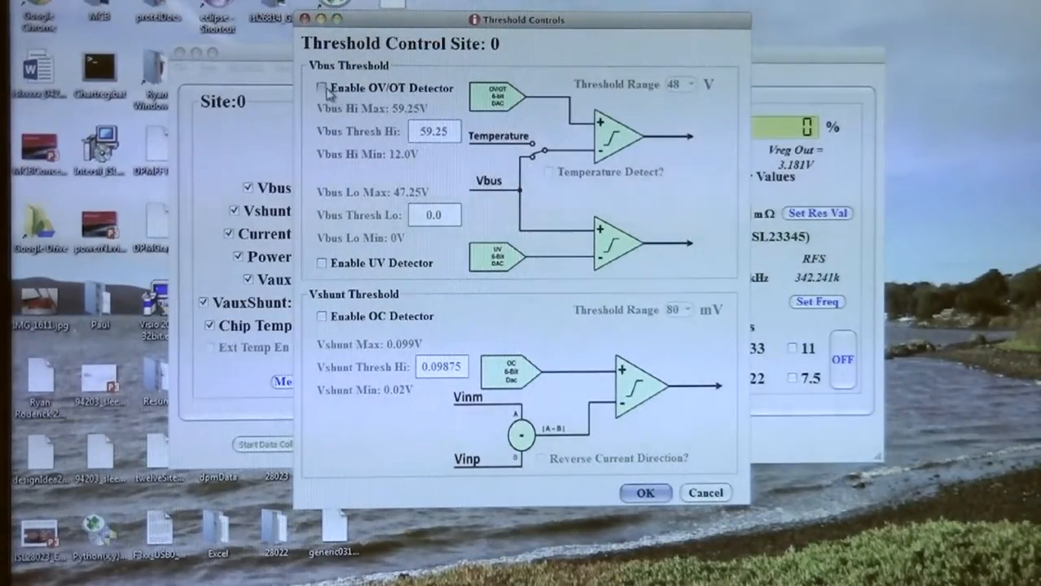
left_click(322, 88)
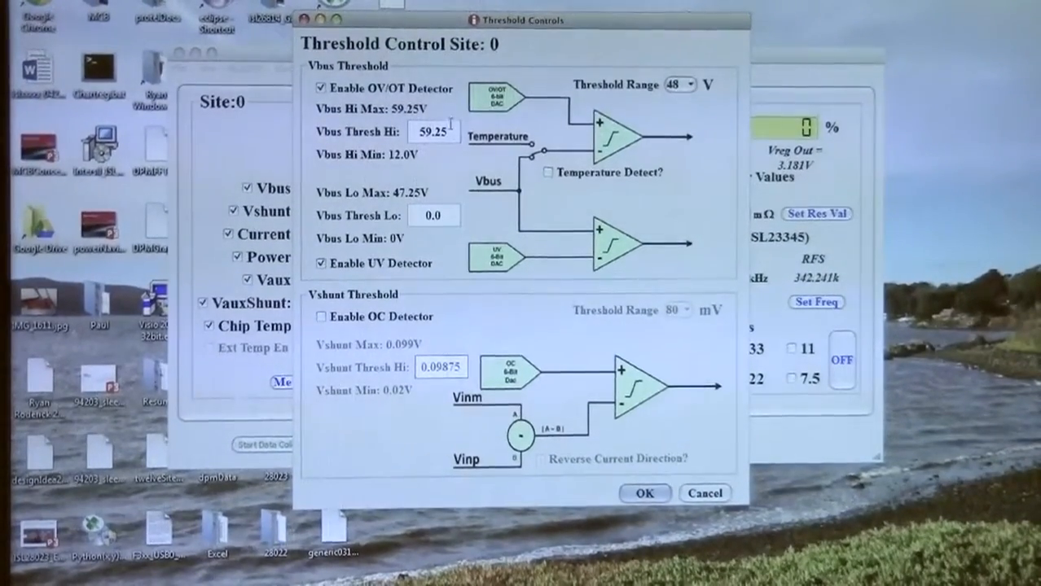
left_click(678, 84)
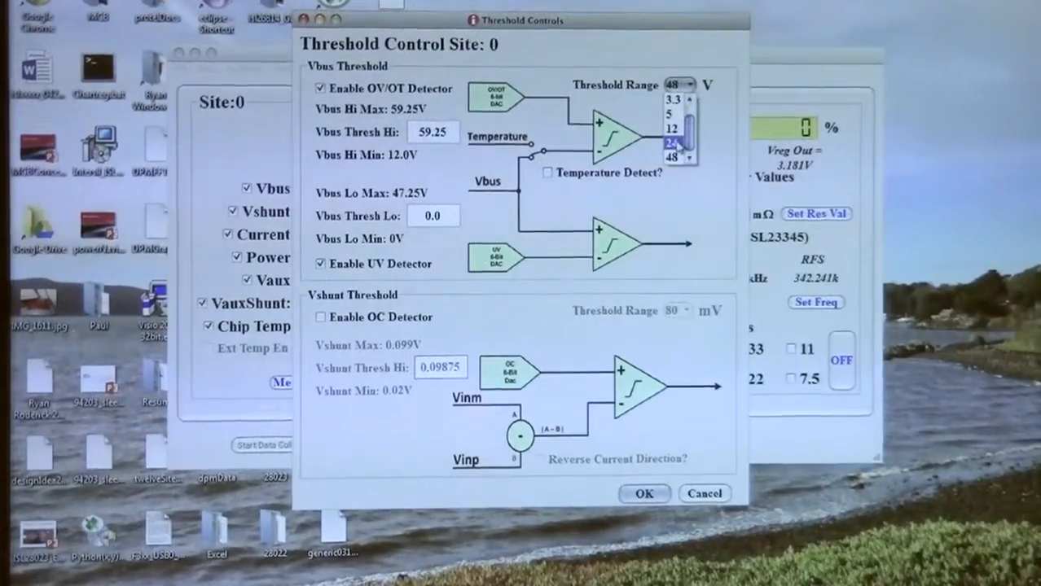
left_click(671, 128)
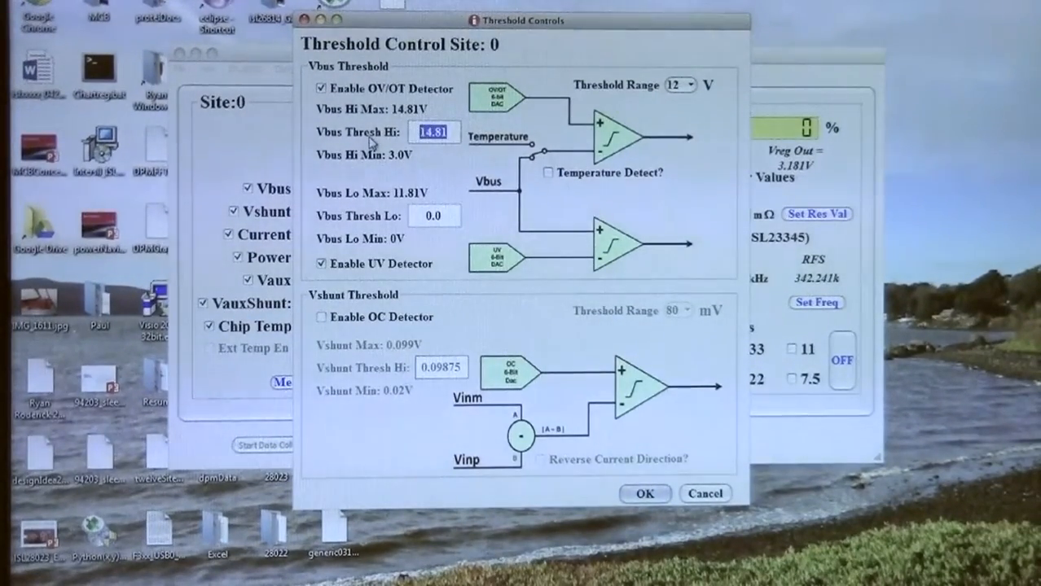
type("13")
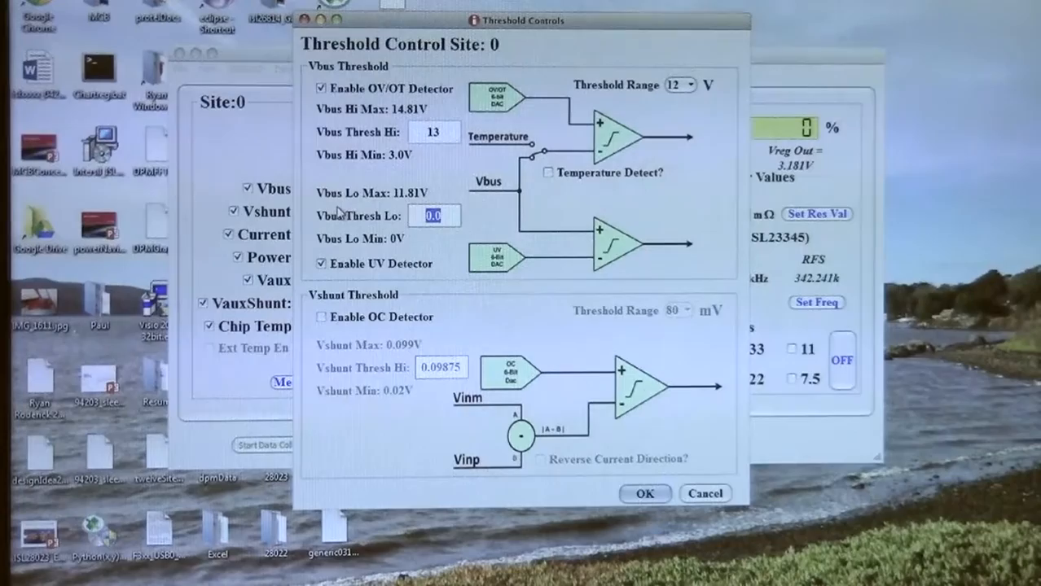
type("10")
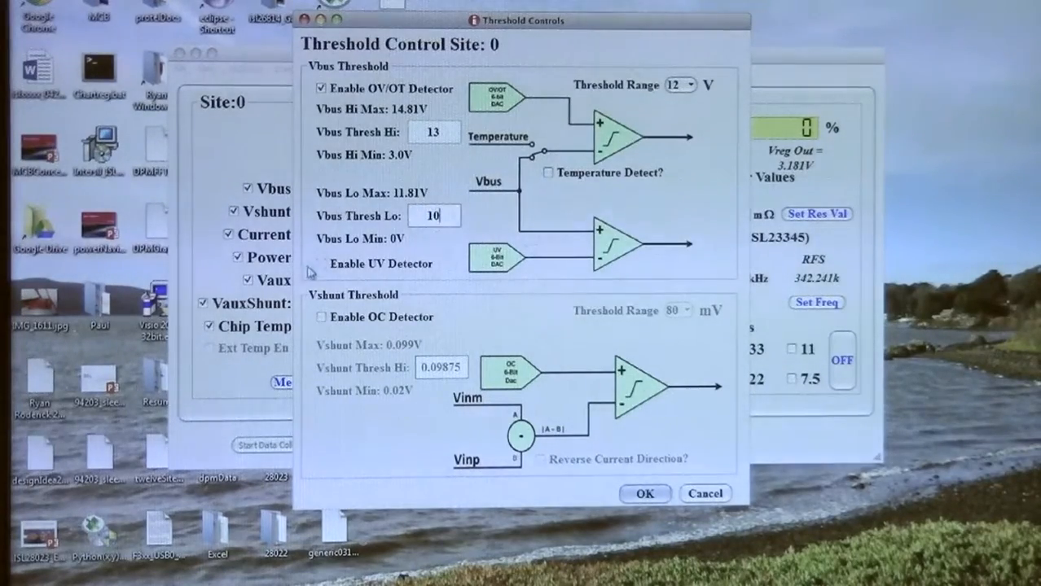
left_click(321, 263)
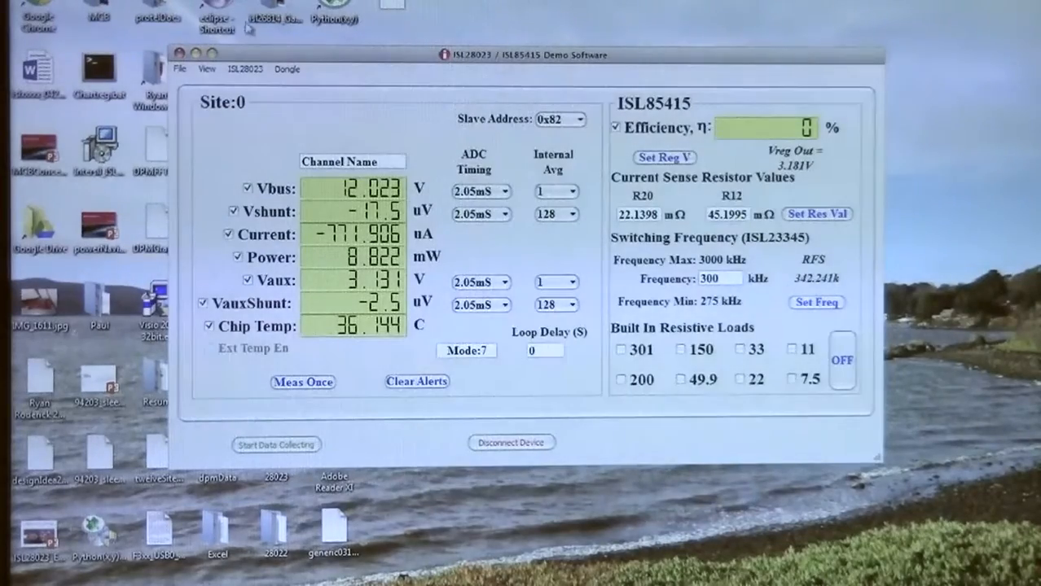
Open the ISL28023 SMB Alert settings for site 0 and re-enable SmbAlert2.
left_click(244, 68)
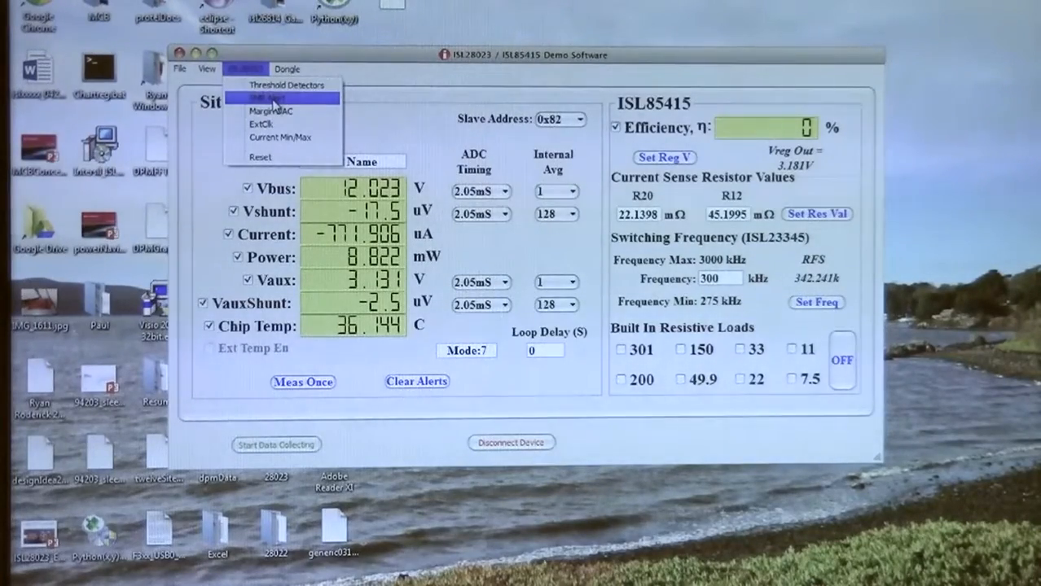
left_click(264, 98)
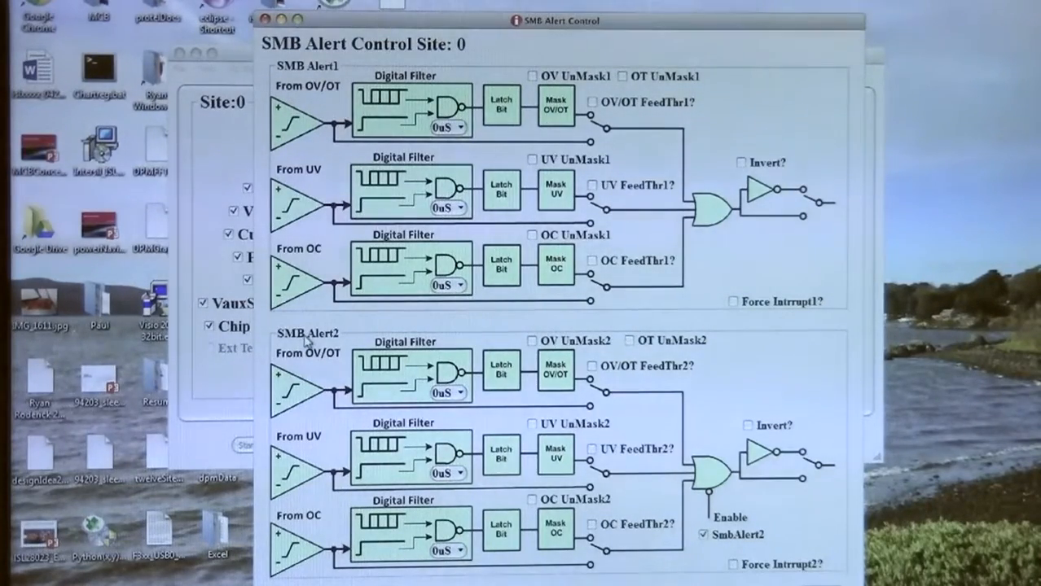
mouse_move(417, 105)
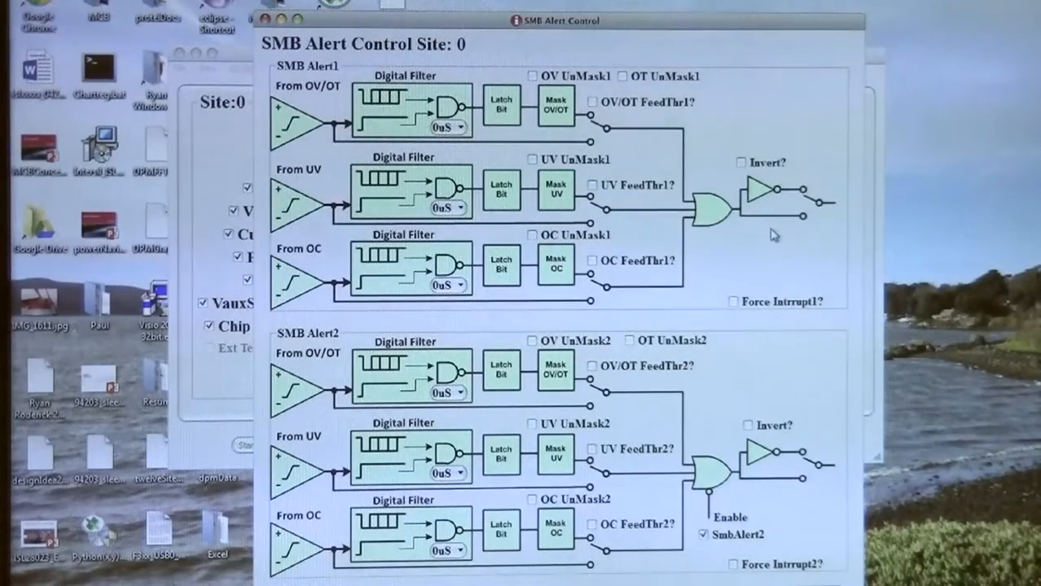
mouse_move(766, 252)
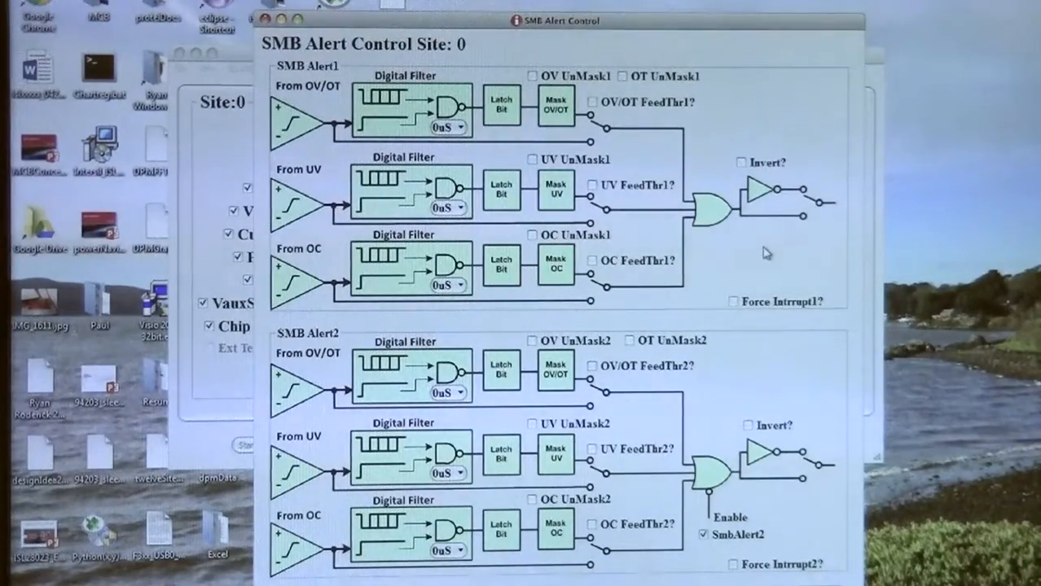
mouse_move(789, 255)
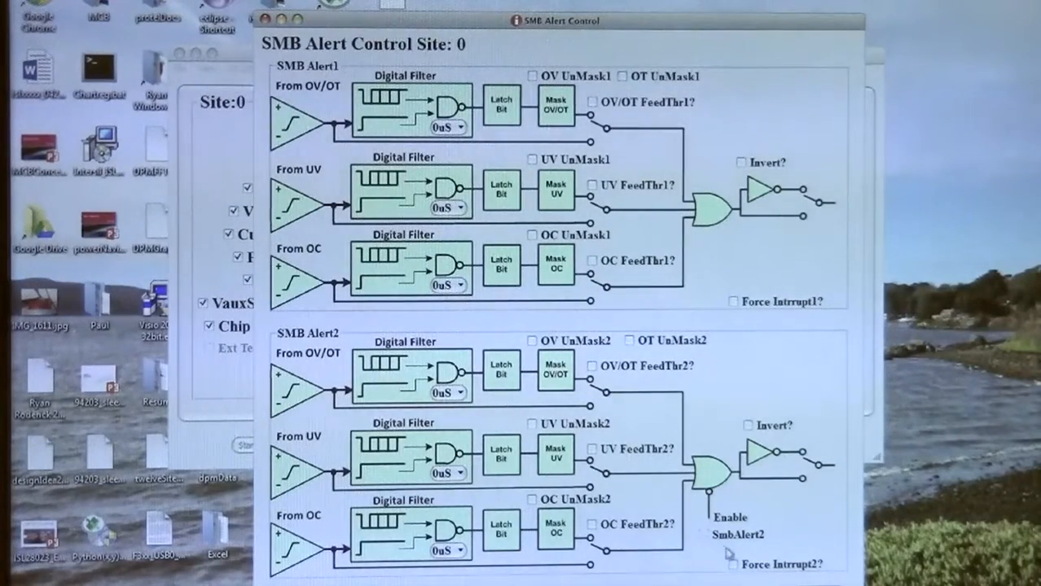
left_click(706, 534)
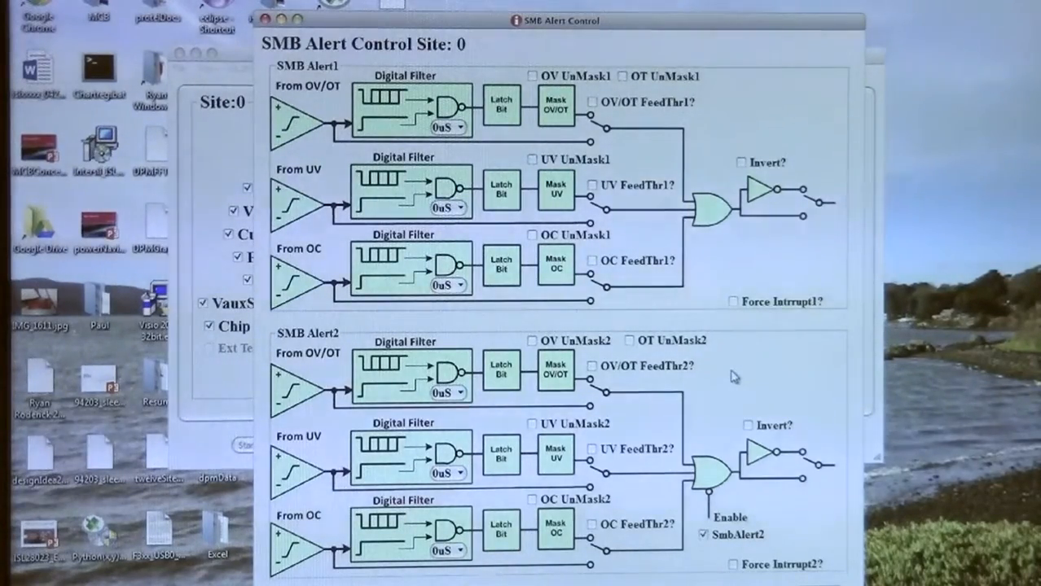
mouse_move(729, 397)
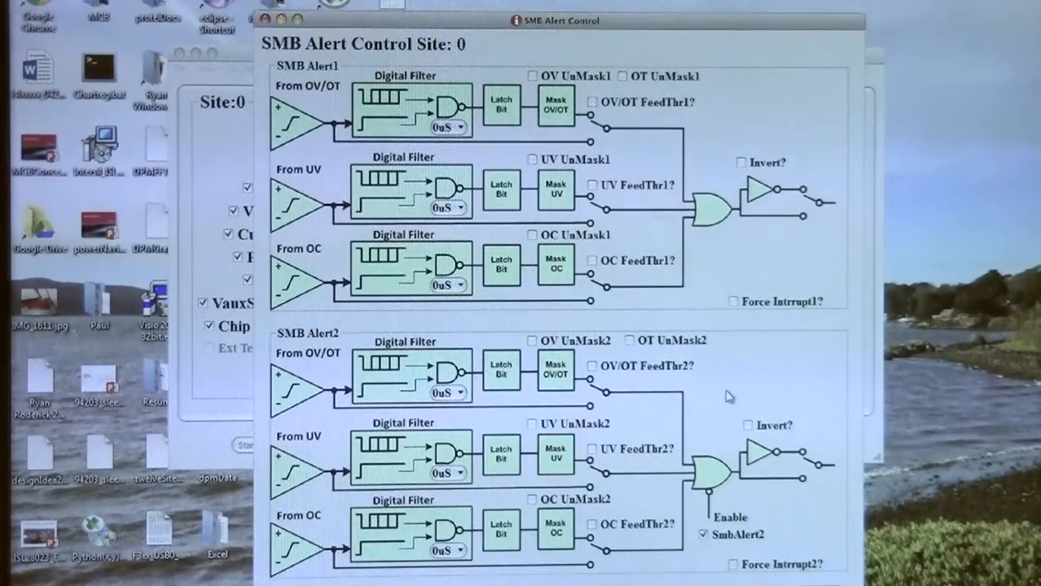
mouse_move(340, 149)
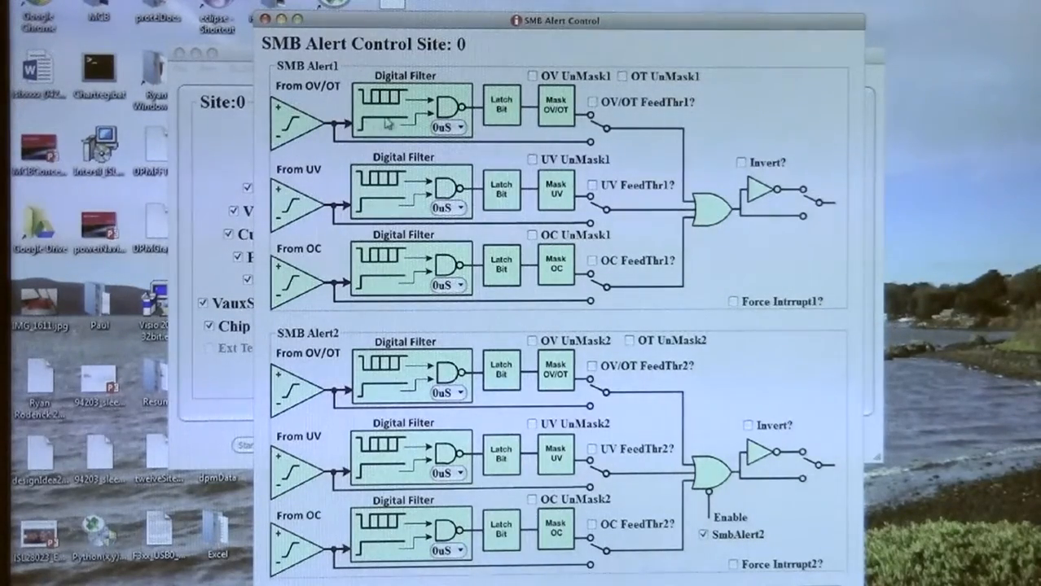
mouse_move(446, 111)
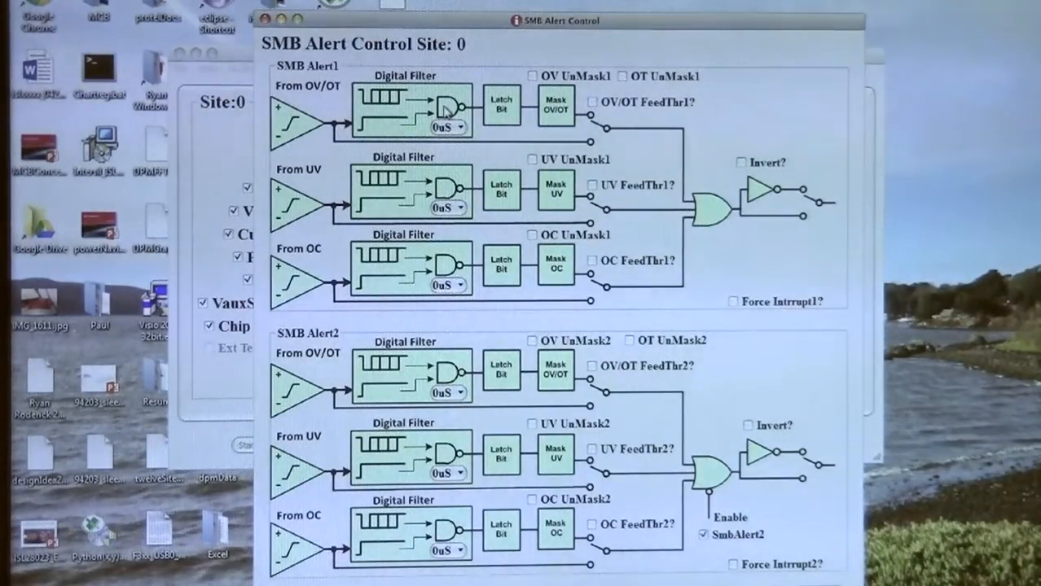
Set the OV/OT digital filter to 2 uS and unmask overvoltage alerts on Alert1.
left_click(444, 127)
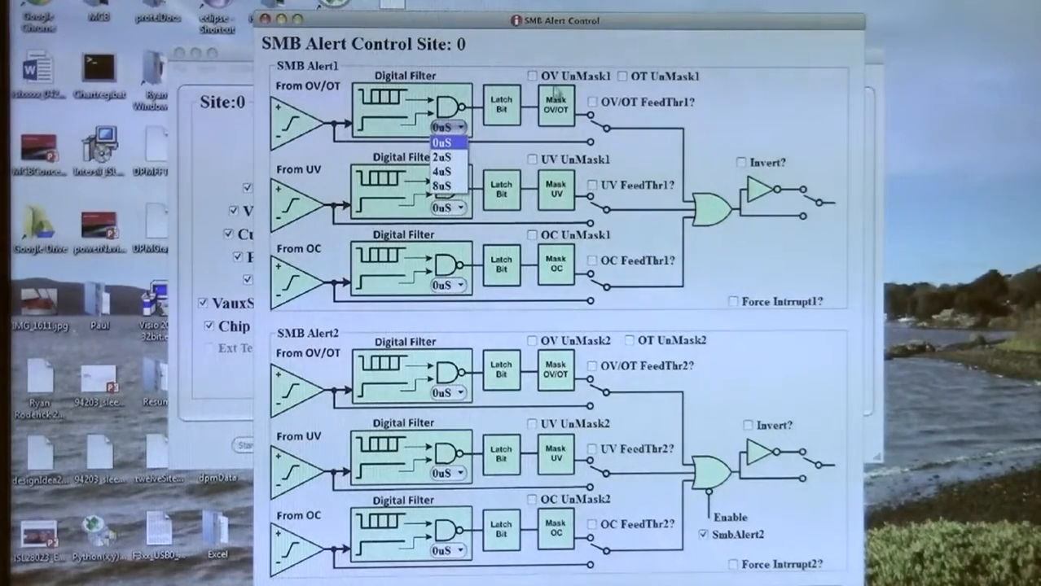
left_click(442, 126)
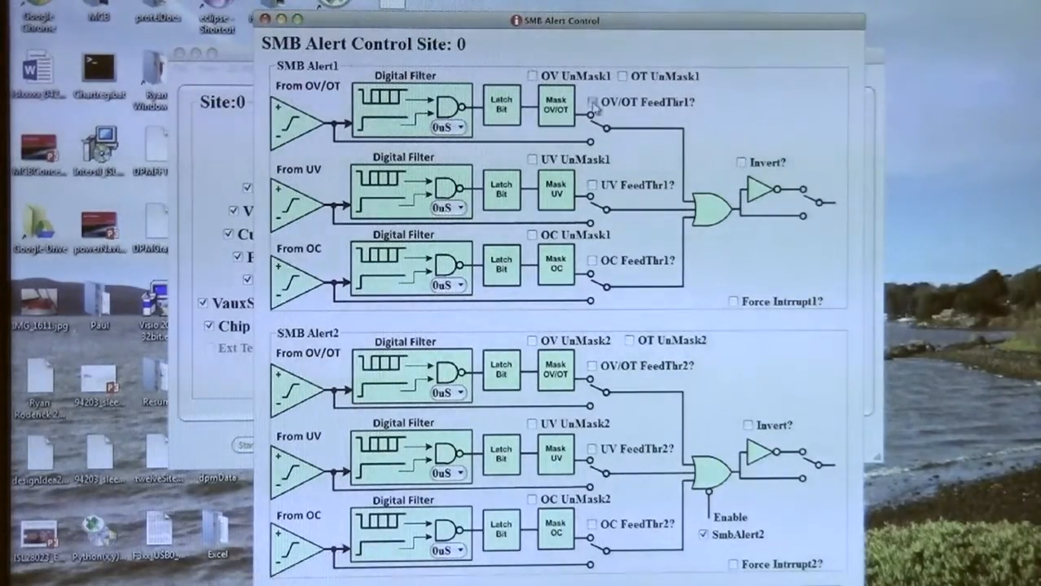
left_click(593, 103)
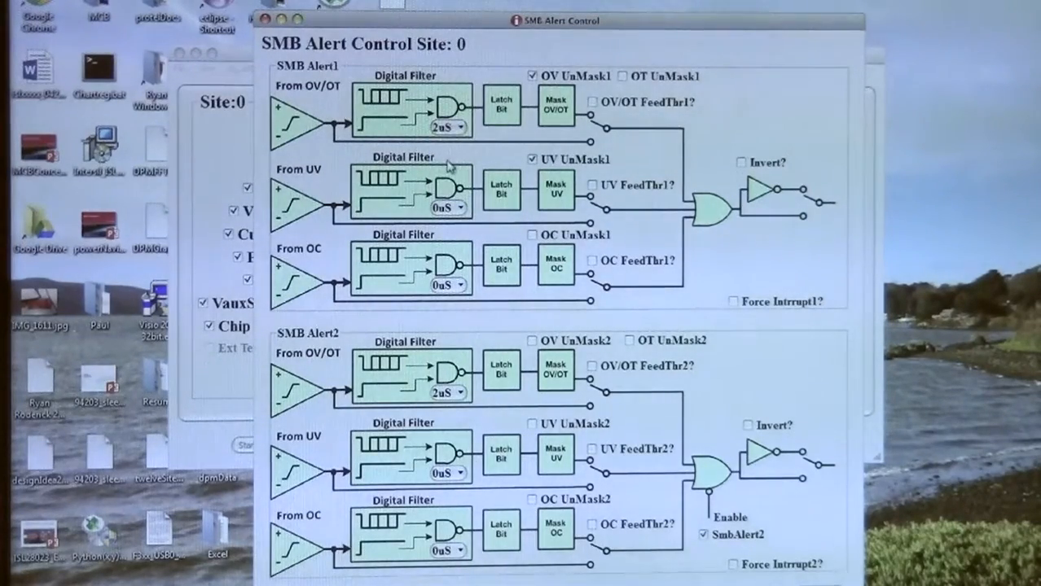
mouse_move(660, 235)
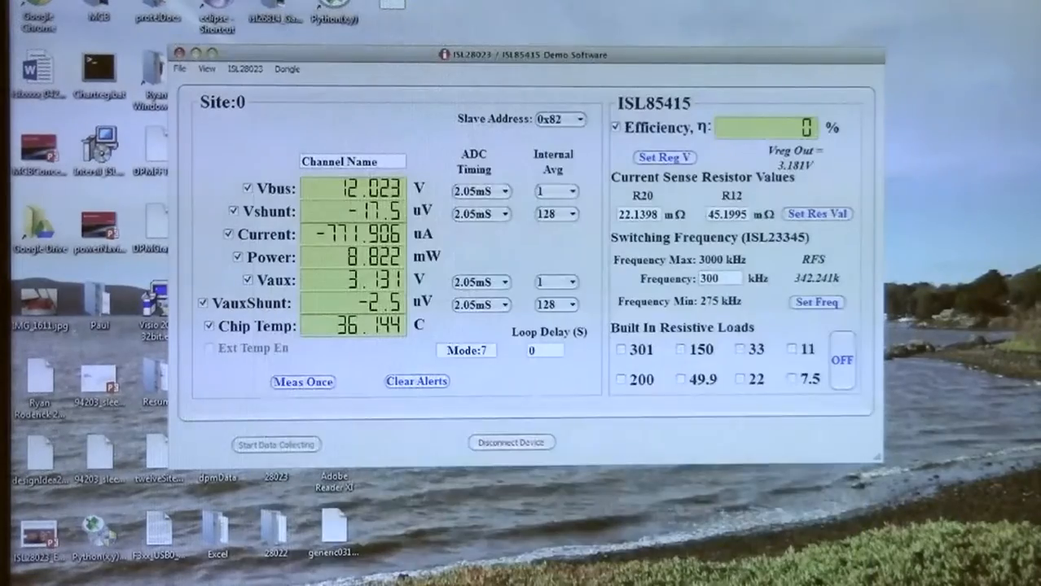
Take repeated single measurements until Vbus shows 9.021 V in blue, with power at 4.411 mW.
left_click(302, 382)
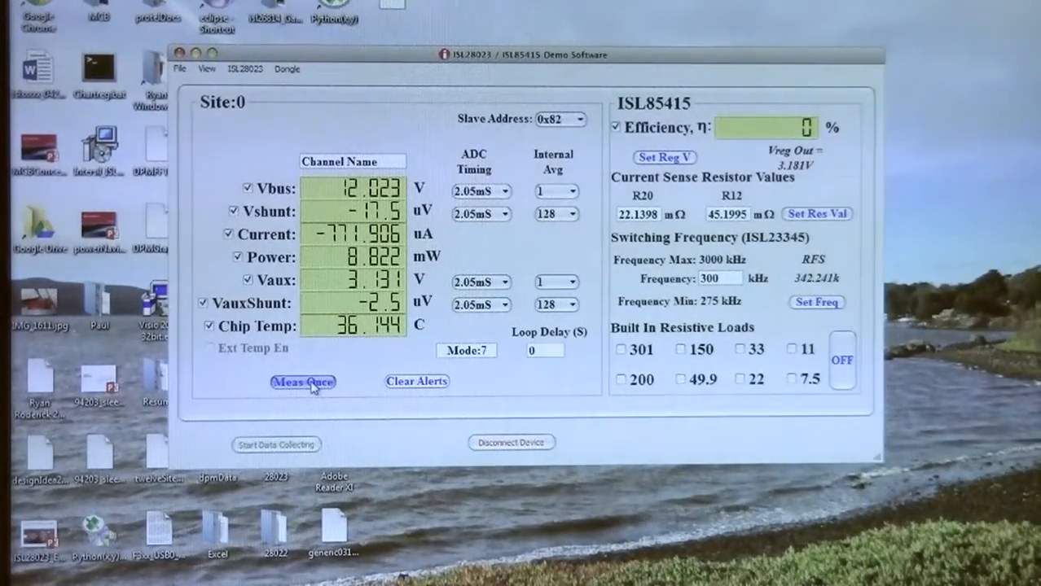
left_click(303, 382)
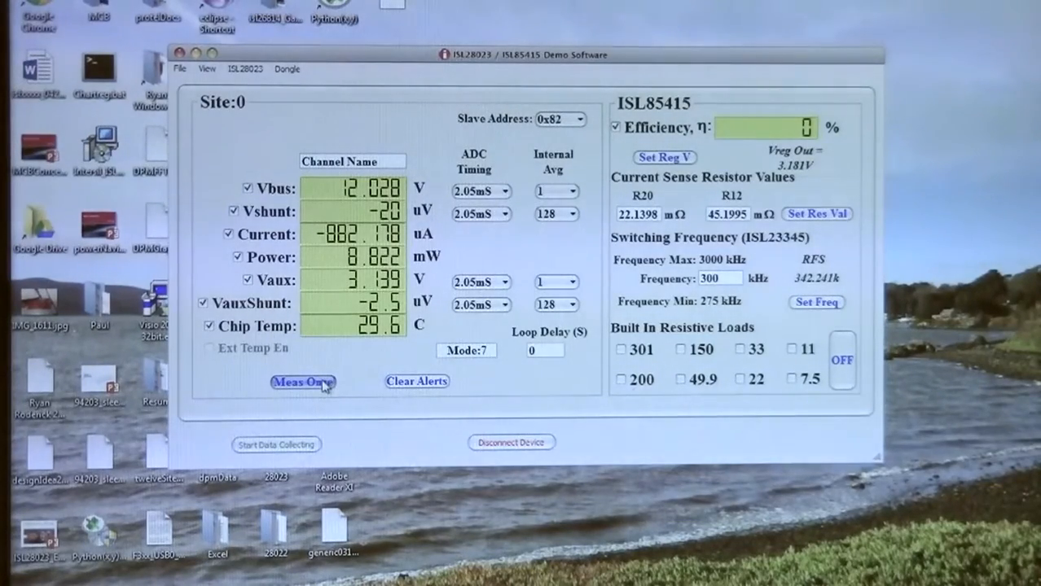
left_click(302, 381)
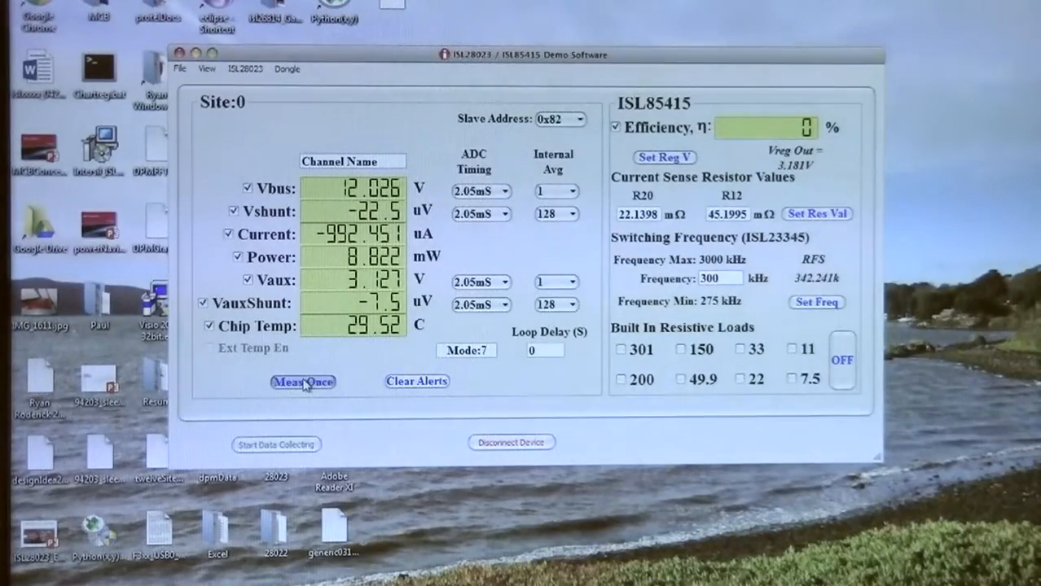
left_click(303, 381)
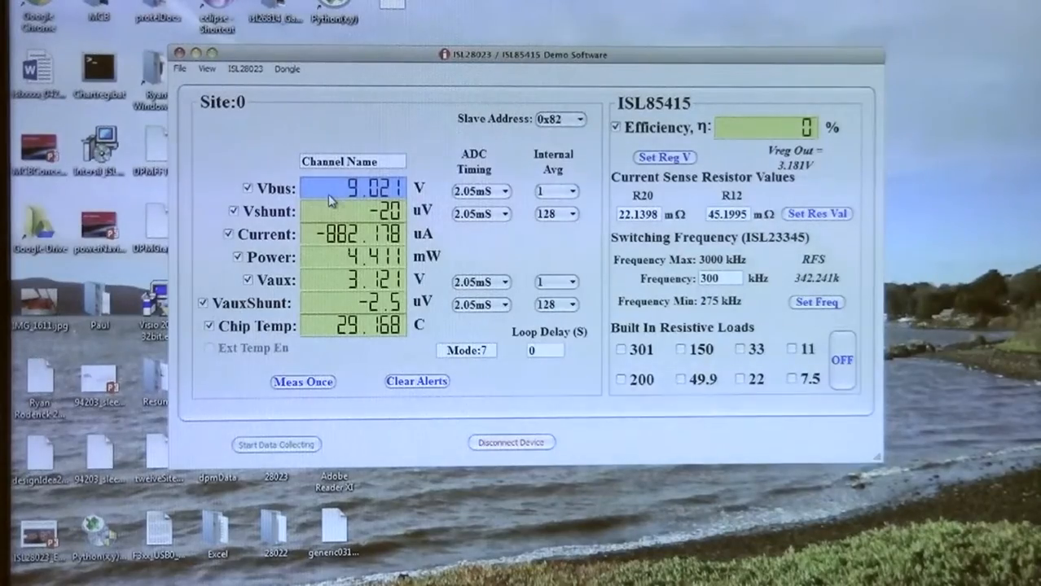
Clear the alert flags and re-measure until Vbus shows 14.033 V in red.
left_click(416, 381)
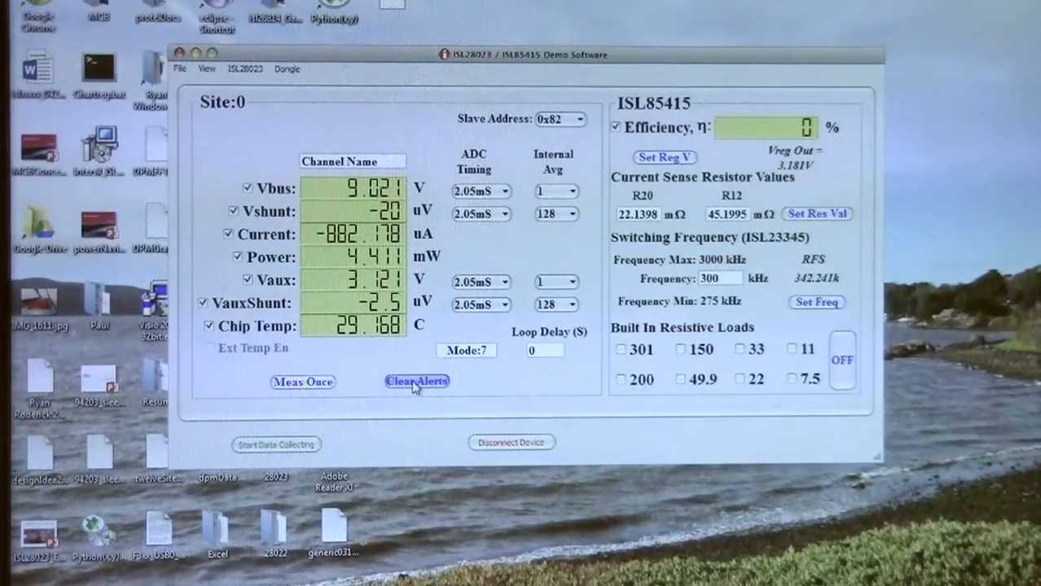
left_click(302, 381)
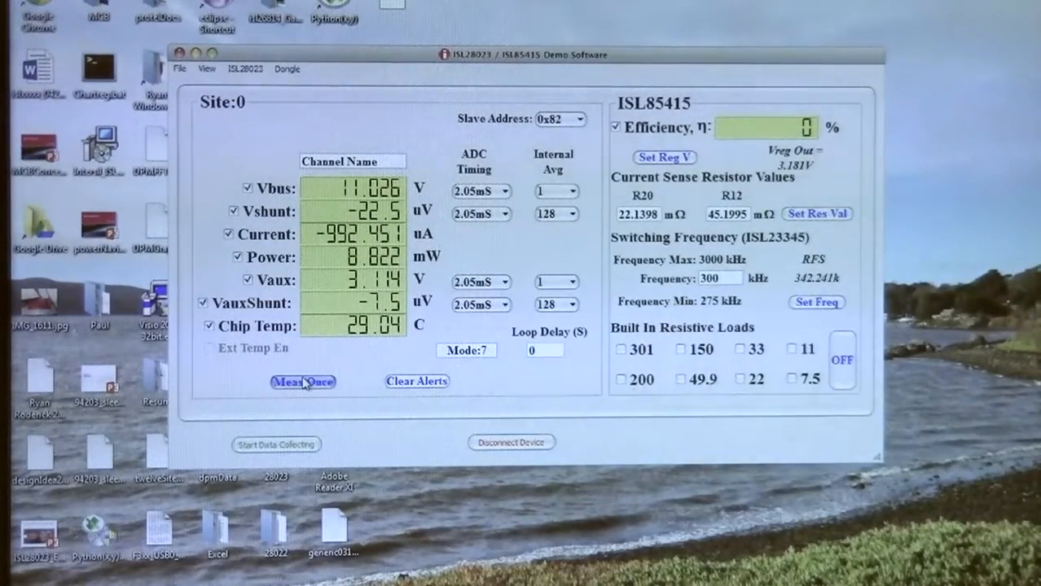
left_click(303, 382)
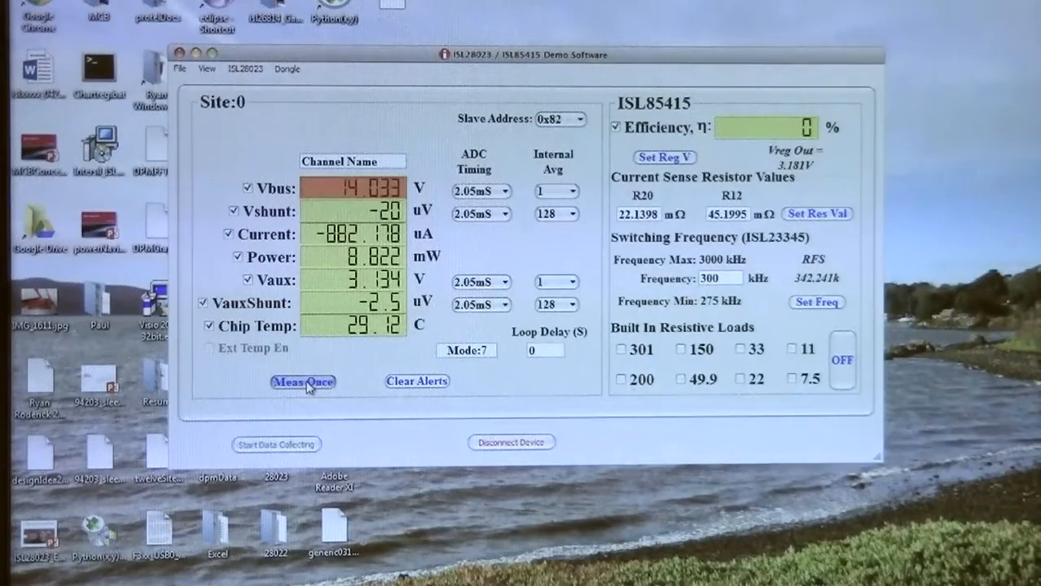